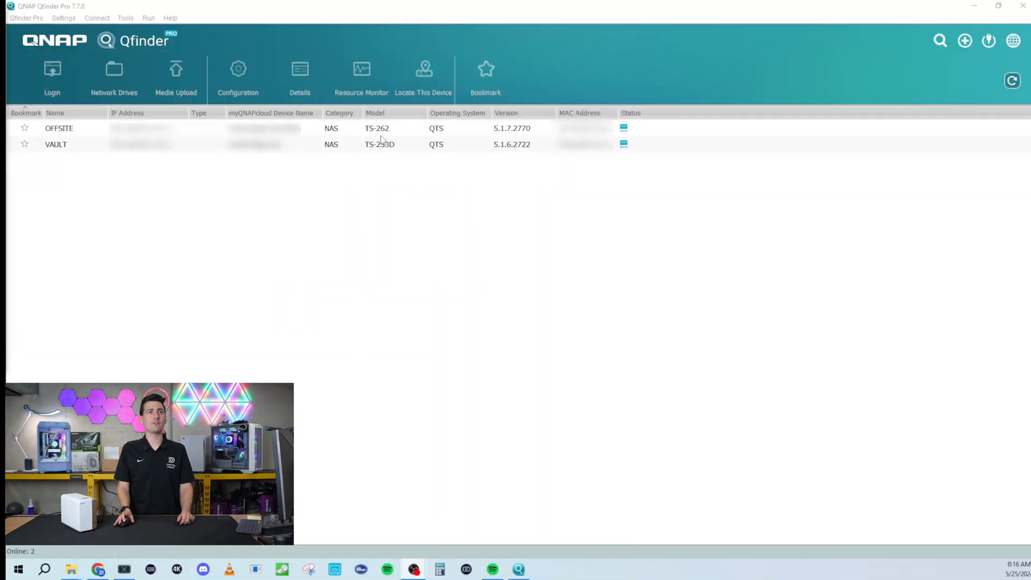
pyautogui.moveTo(378, 160)
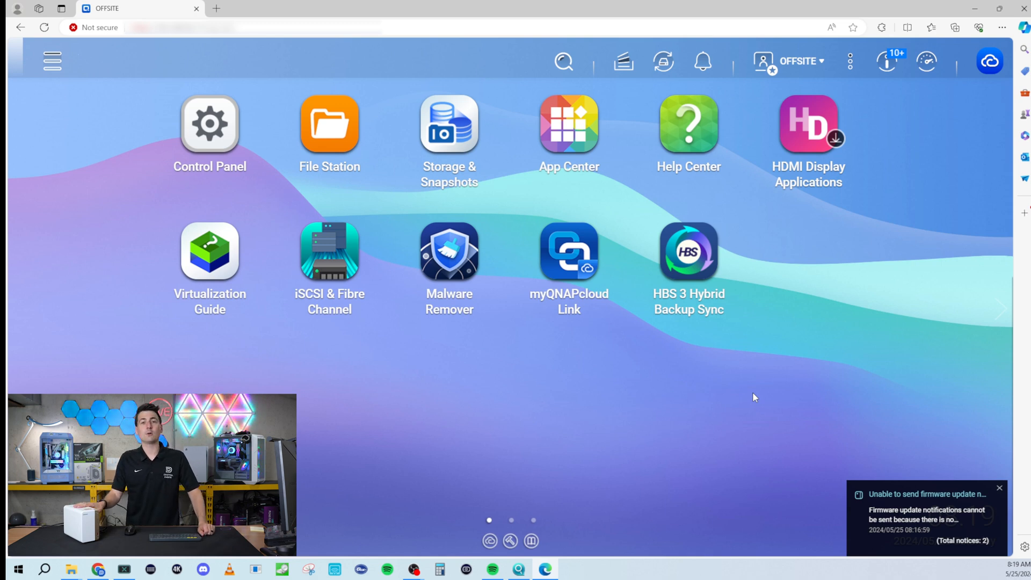
pyautogui.moveTo(569, 125)
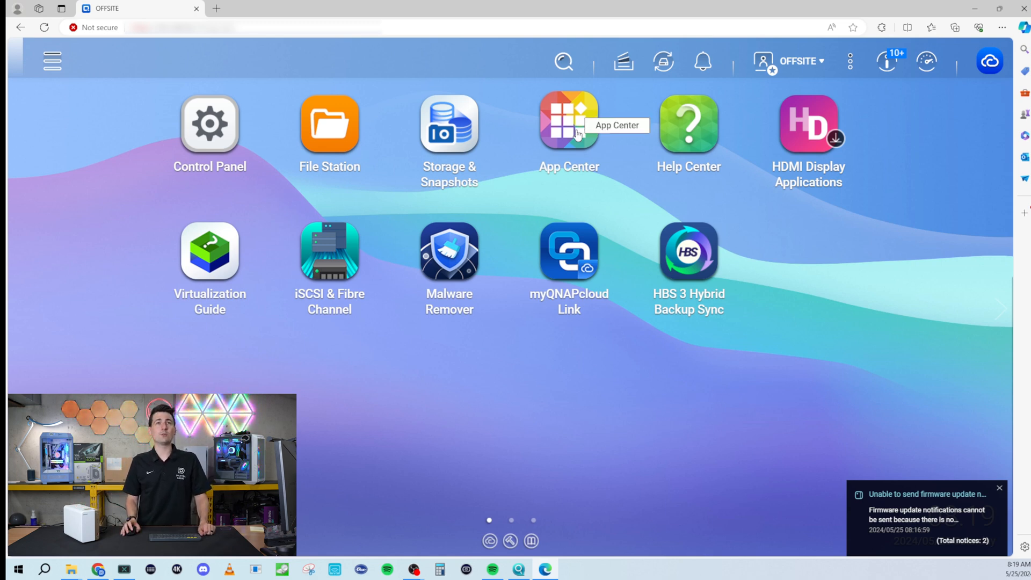
pyautogui.moveTo(682, 349)
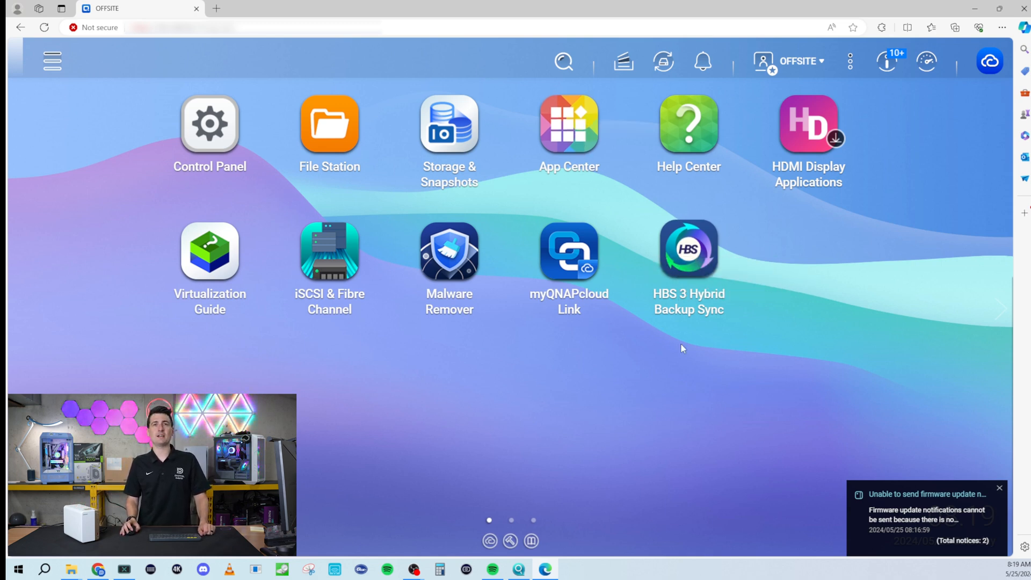
# Step: Search App Center's installed apps for 'hbs' and open HBS 3 Hybrid Backup Sync
pyautogui.click(568, 123)
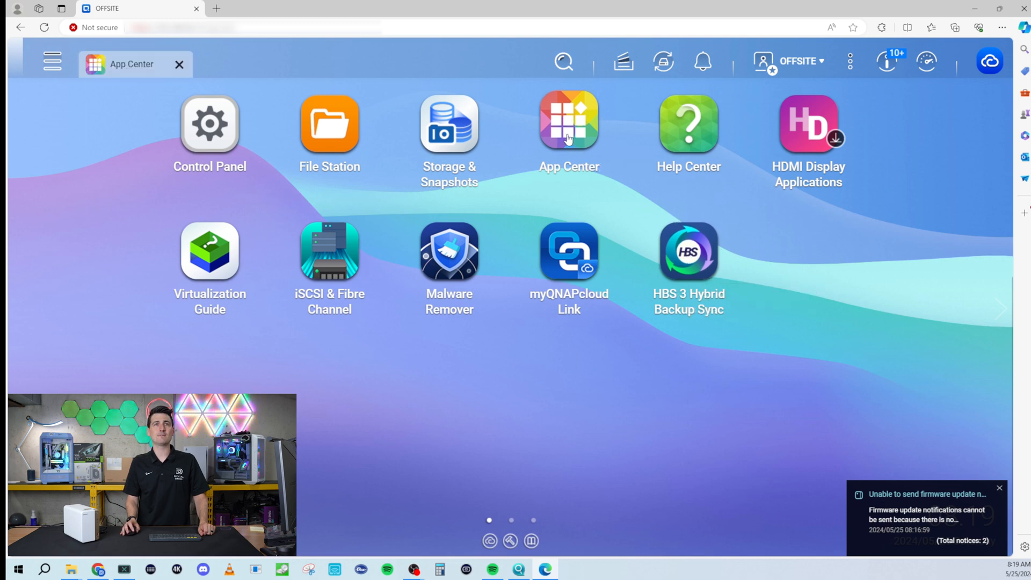
pyautogui.click(568, 124)
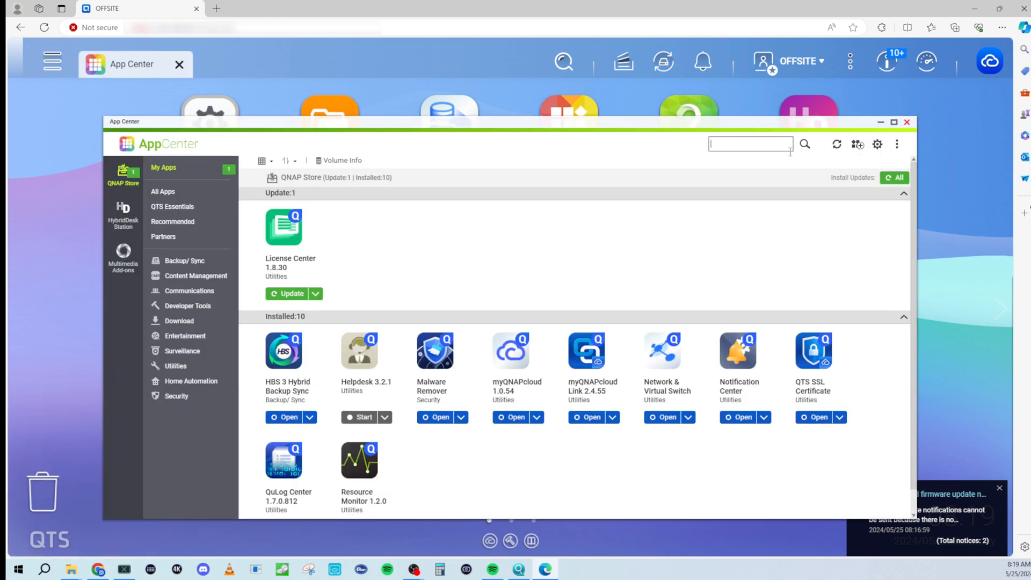
pyautogui.write('hbs')
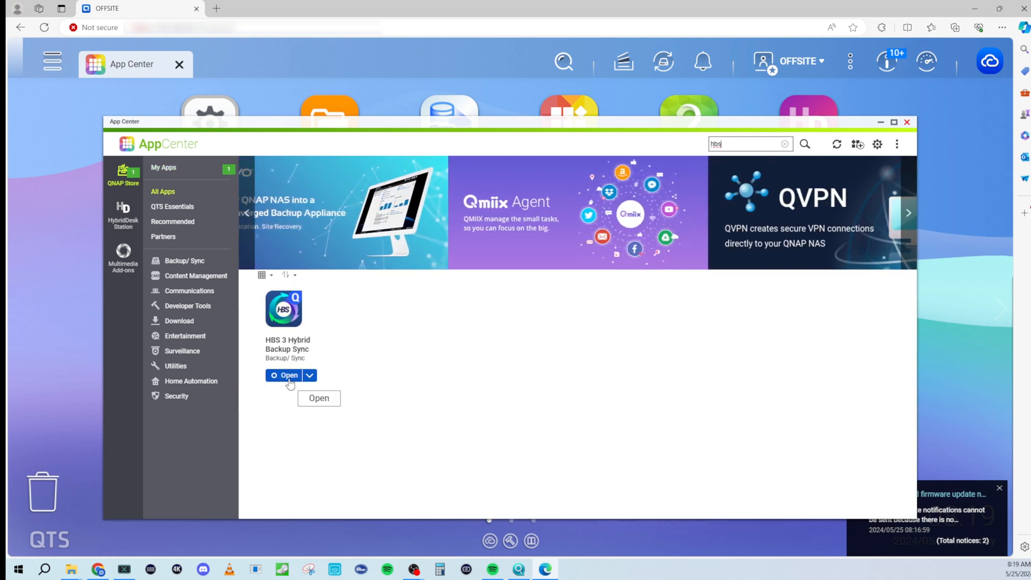
pyautogui.click(906, 122)
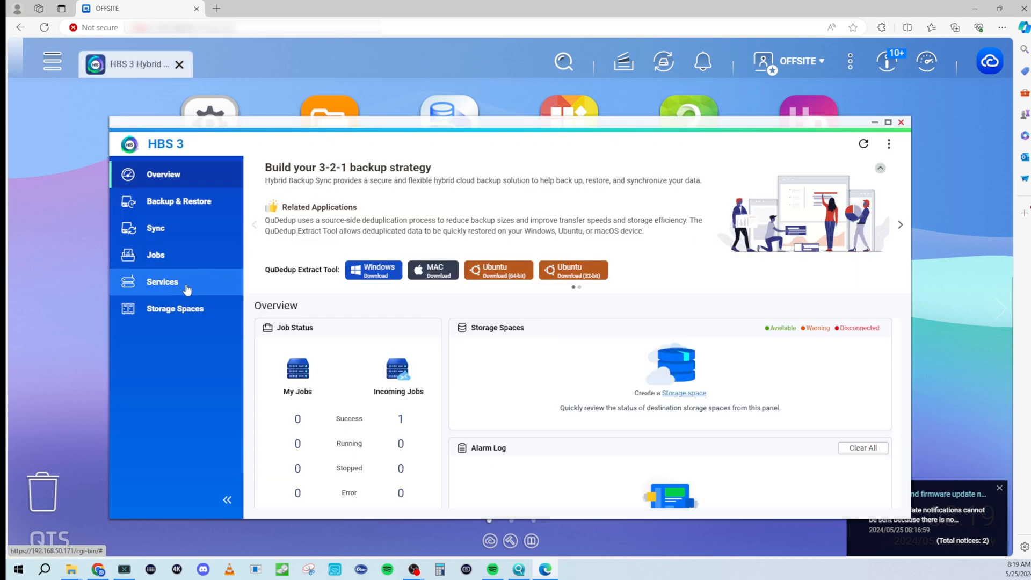
# Step: Enable the Remote NAS (RTRR) server with a shared account password on port 8899, and apply
pyautogui.click(161, 281)
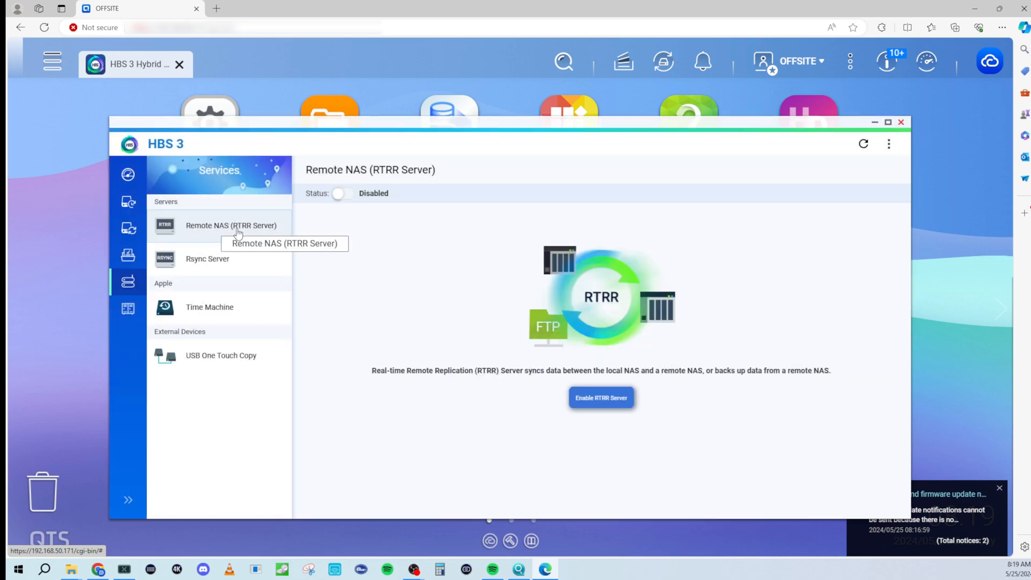
pyautogui.moveTo(340, 196)
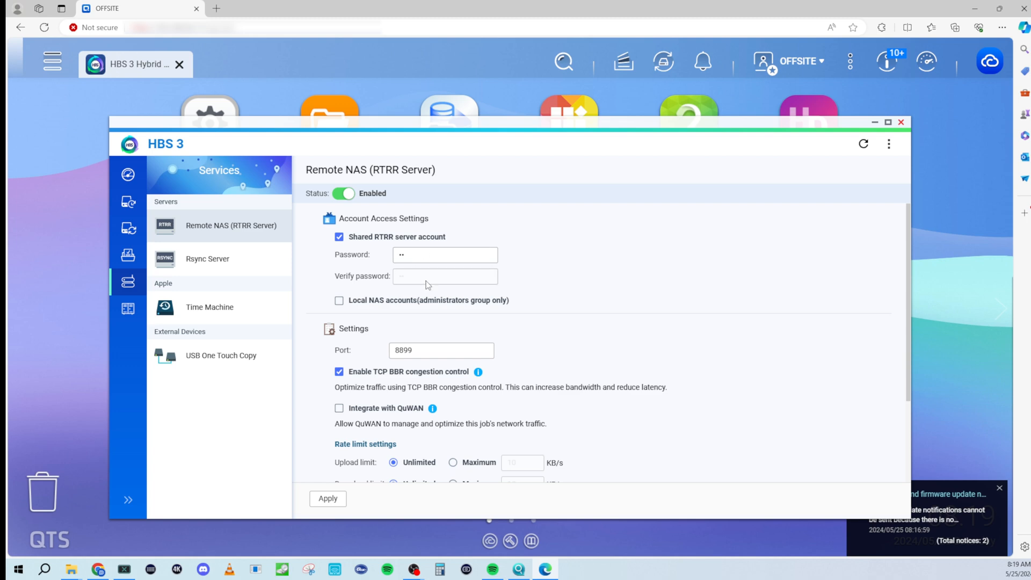
pyautogui.scroll(-3)
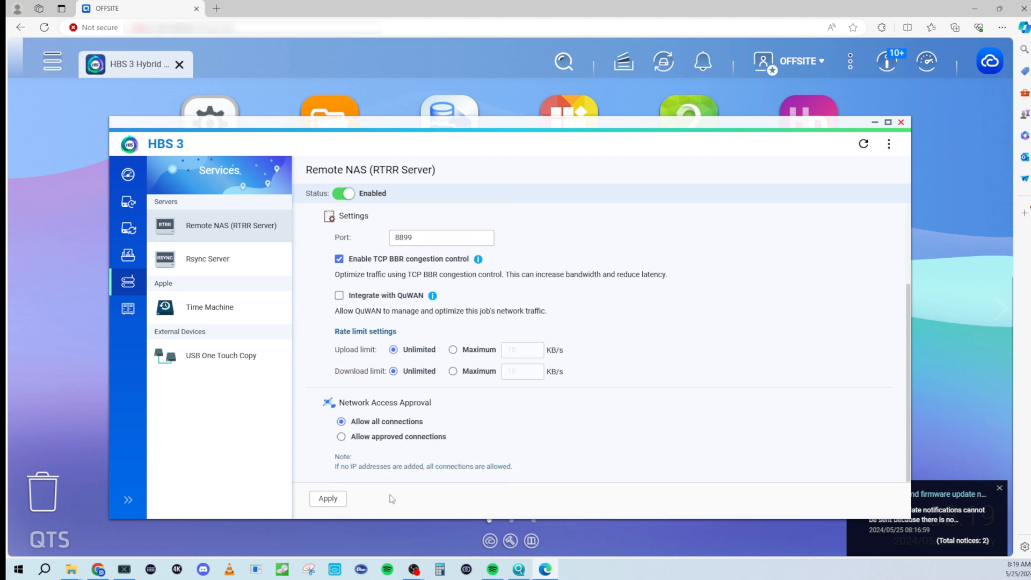
pyautogui.scroll(3)
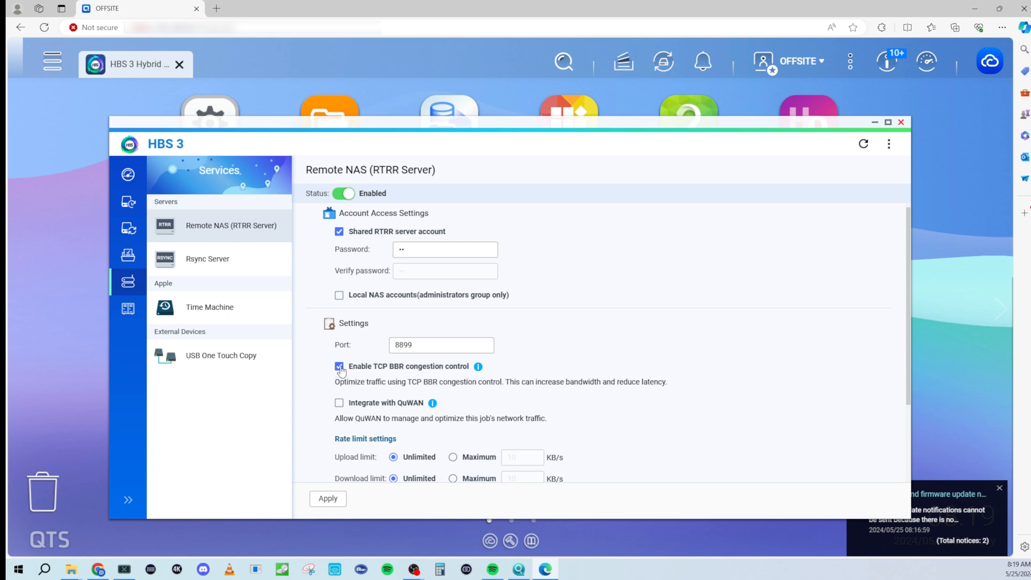
pyautogui.moveTo(418, 376)
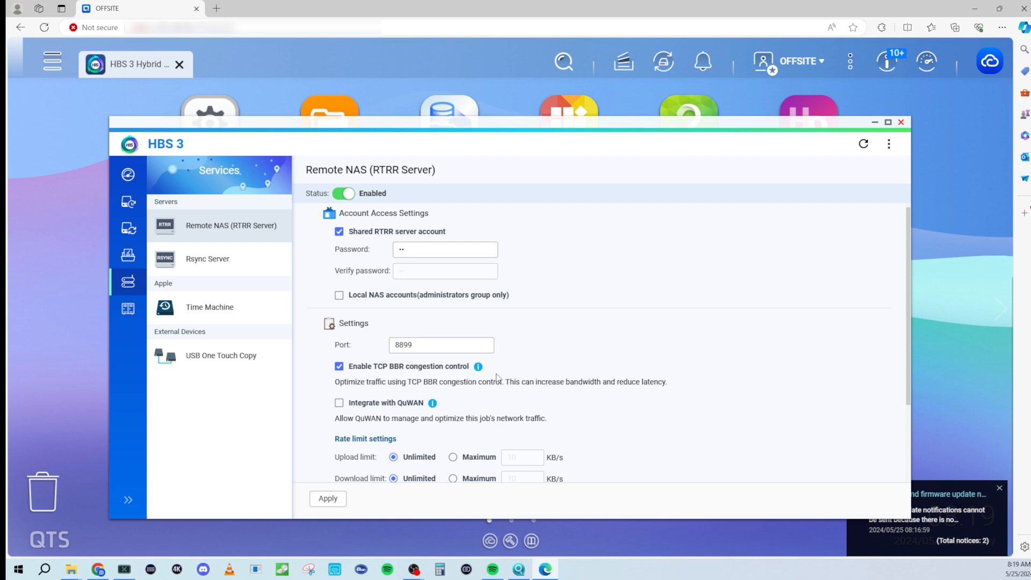
pyautogui.moveTo(489, 397)
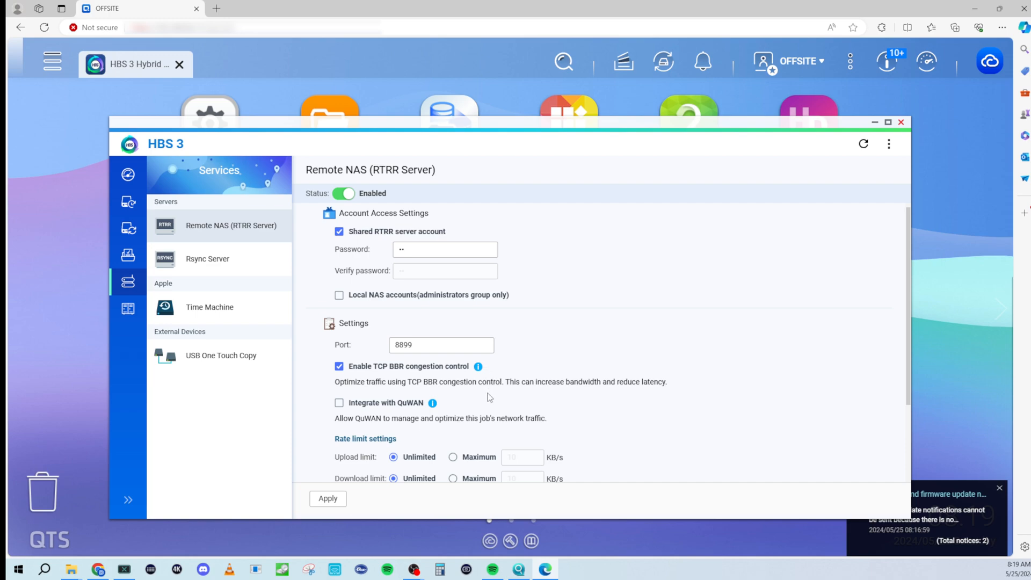
pyautogui.moveTo(575, 401)
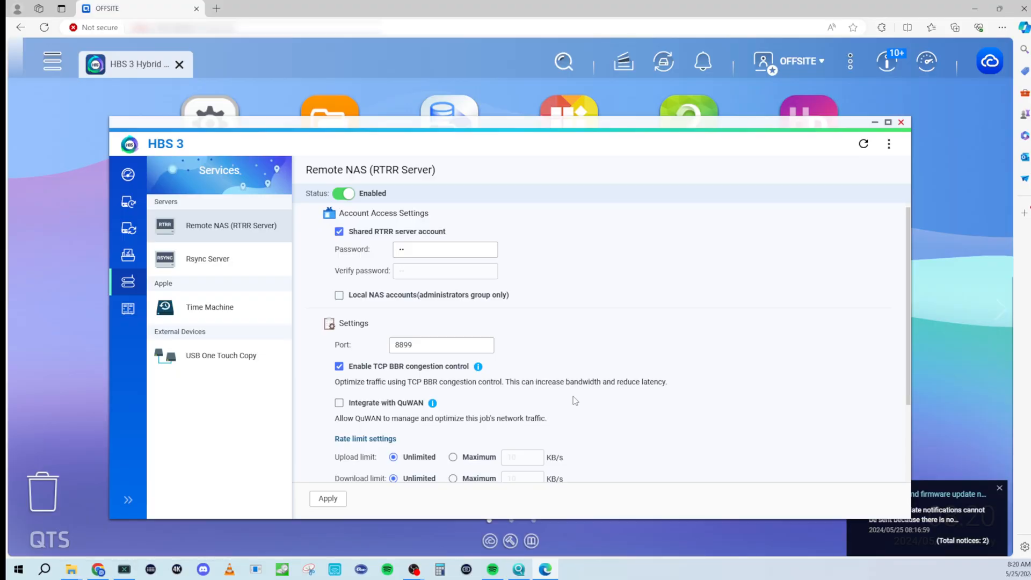
pyautogui.moveTo(624, 377)
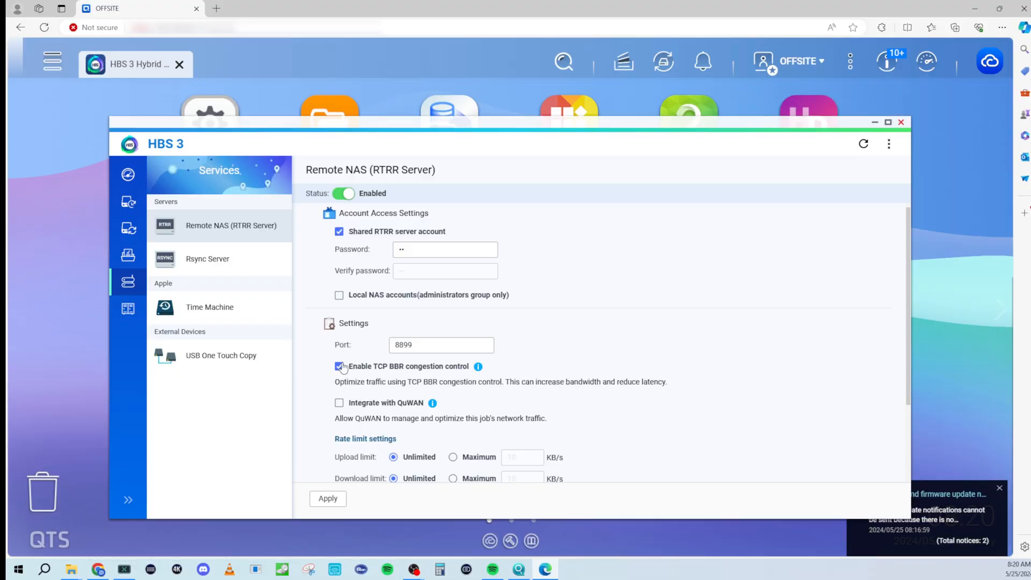
pyautogui.moveTo(339, 506)
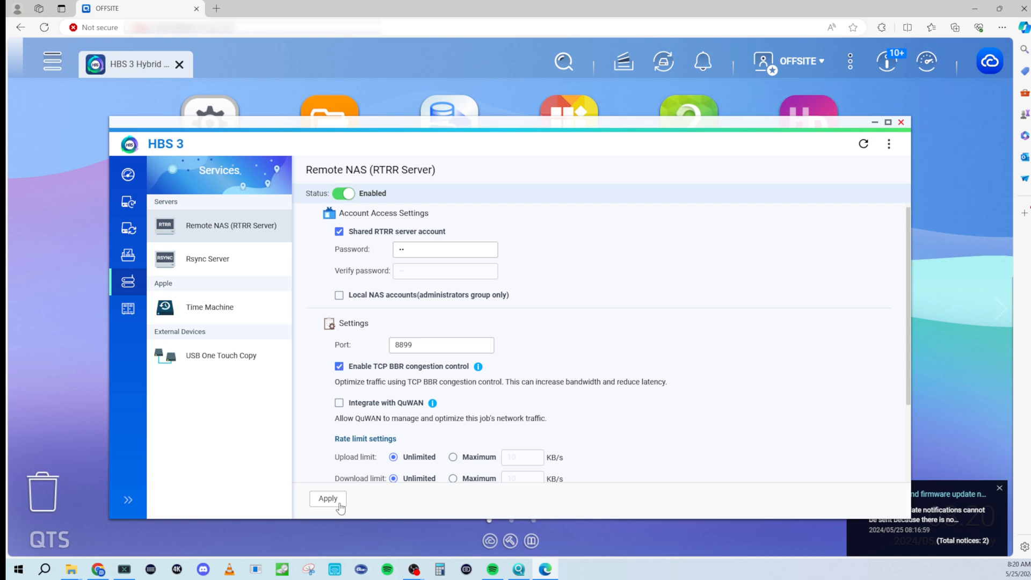
pyautogui.click(328, 498)
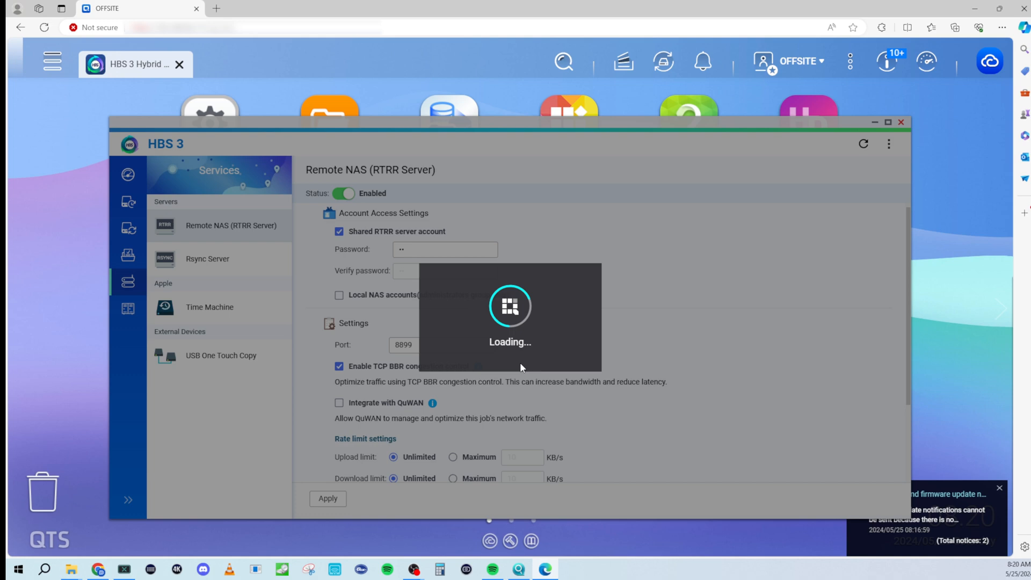
pyautogui.moveTo(654, 331)
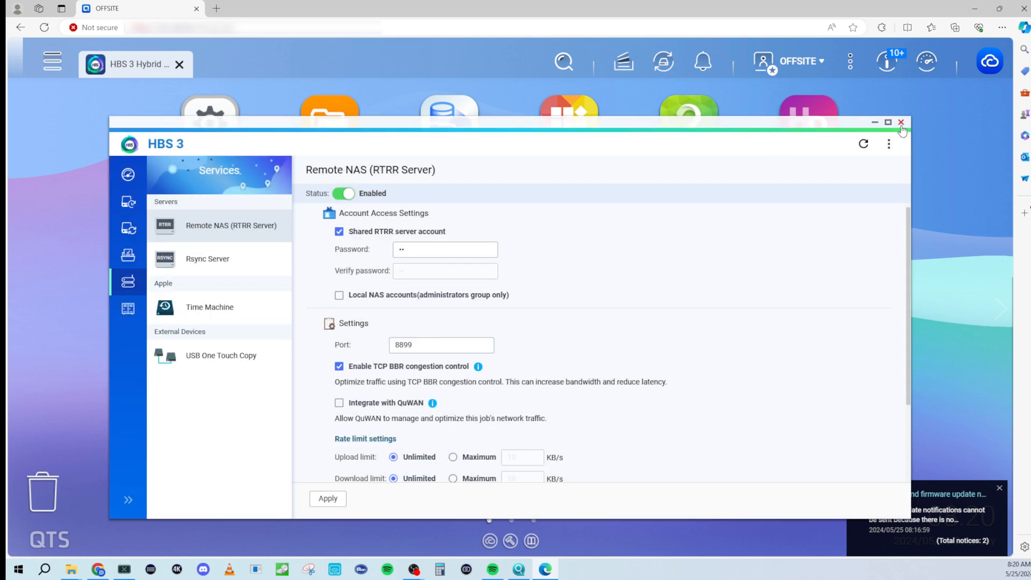
# Step: Close HBS 3 on OFFSITE, then enable and apply the RTRR server in VAULT's HBS 3
pyautogui.click(901, 122)
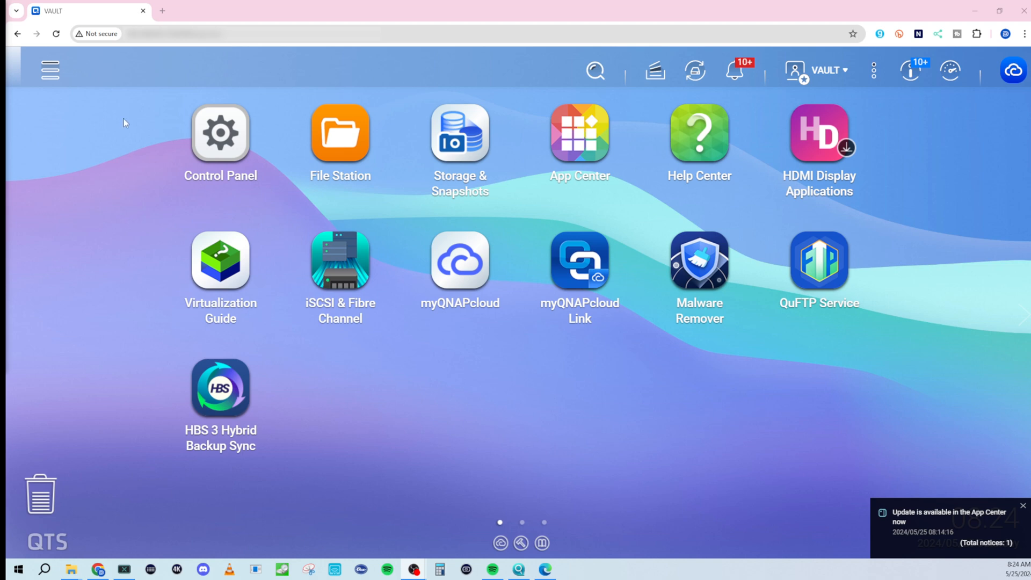
pyautogui.moveTo(26, 258)
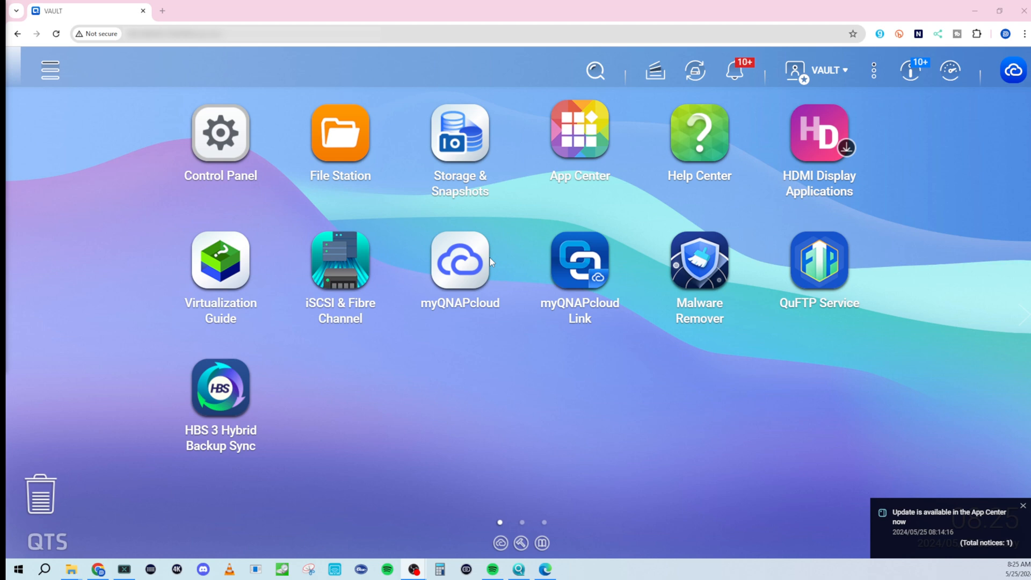
pyautogui.moveTo(220, 384)
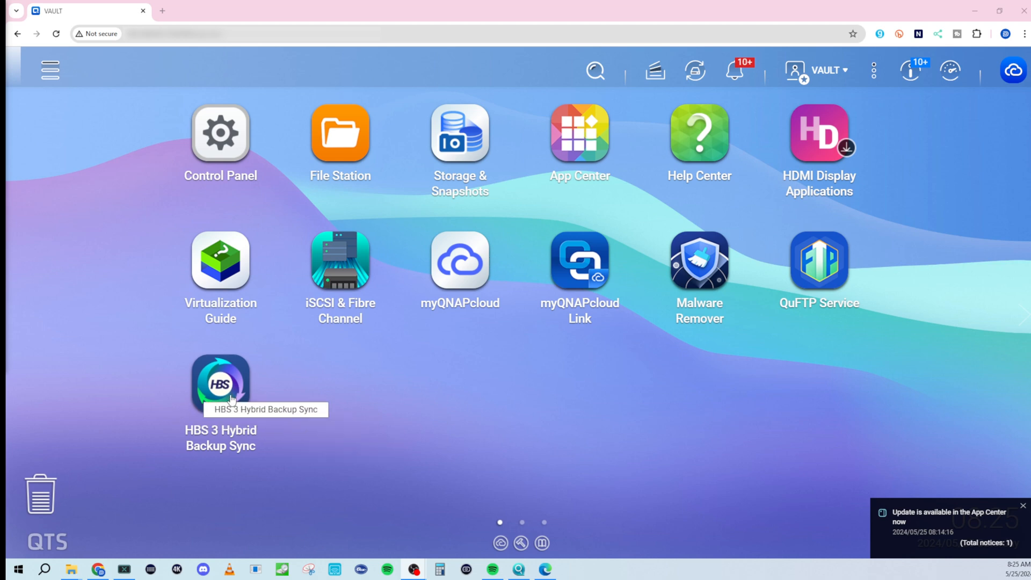
pyautogui.click(220, 385)
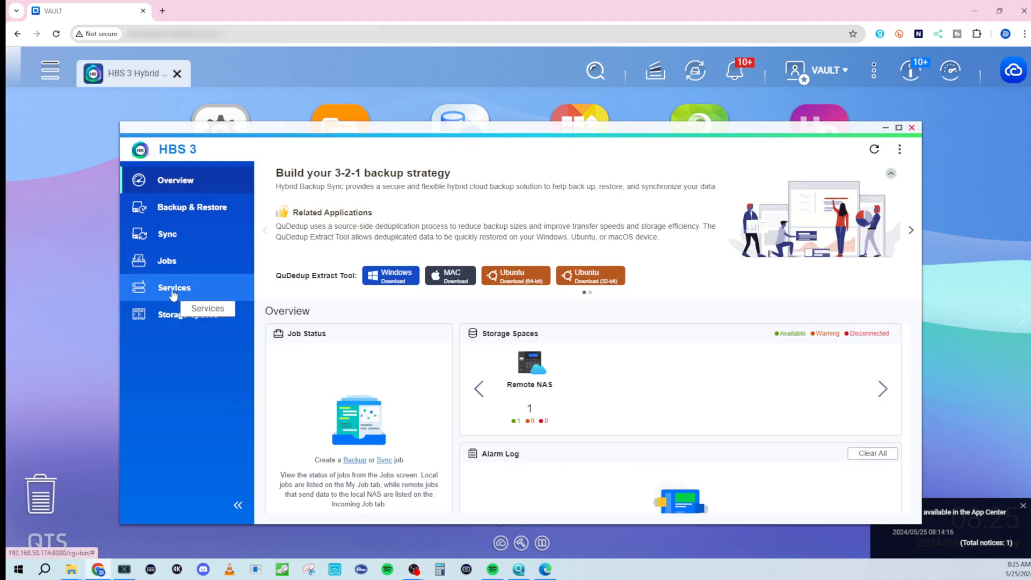
pyautogui.click(173, 287)
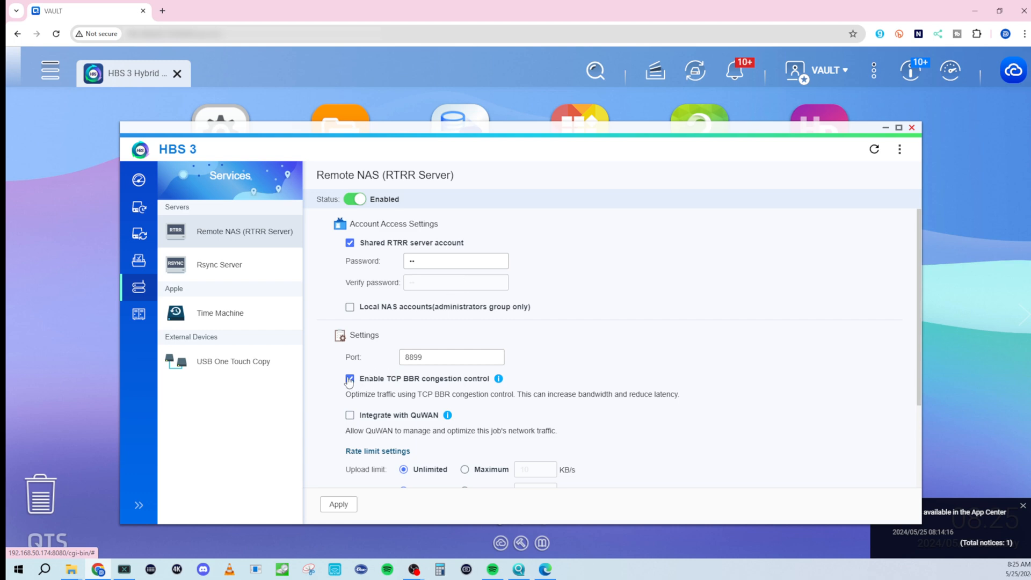
pyautogui.click(349, 378)
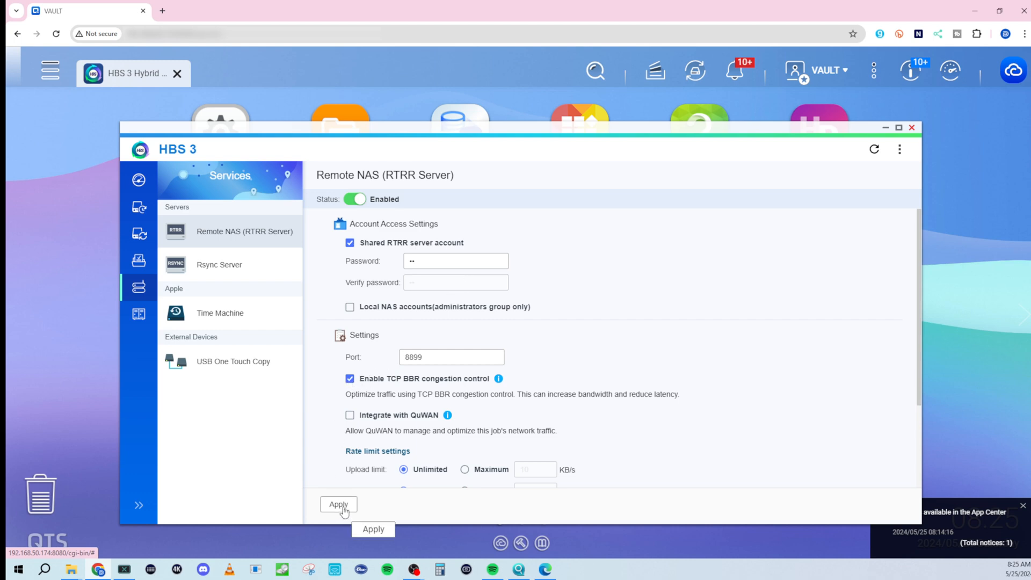
pyautogui.click(139, 234)
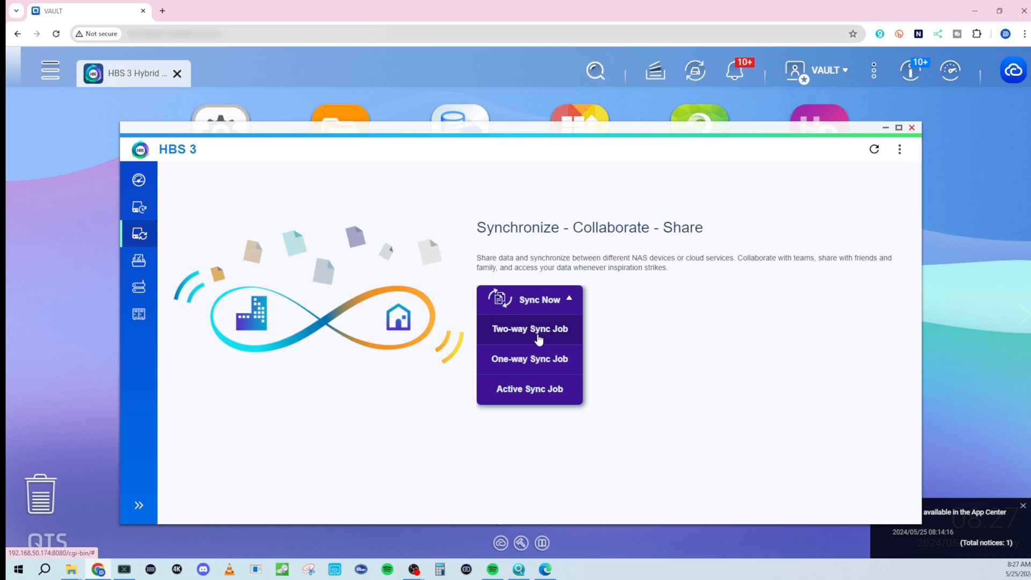
# Step: Start a two-way sync job and pick Remote NAS as destination, showing account Remote NAS 1
pyautogui.click(529, 329)
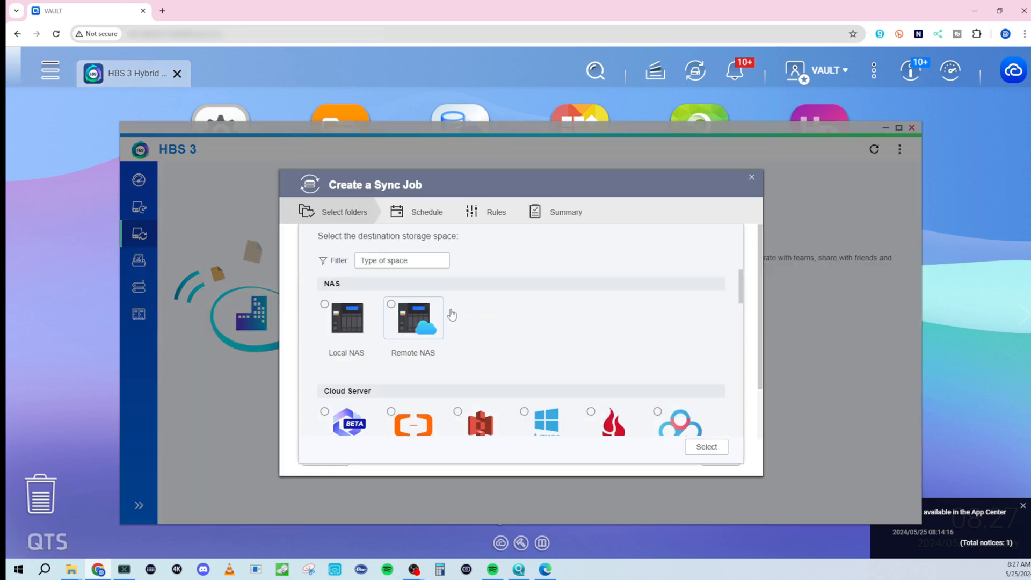
pyautogui.scroll(-3)
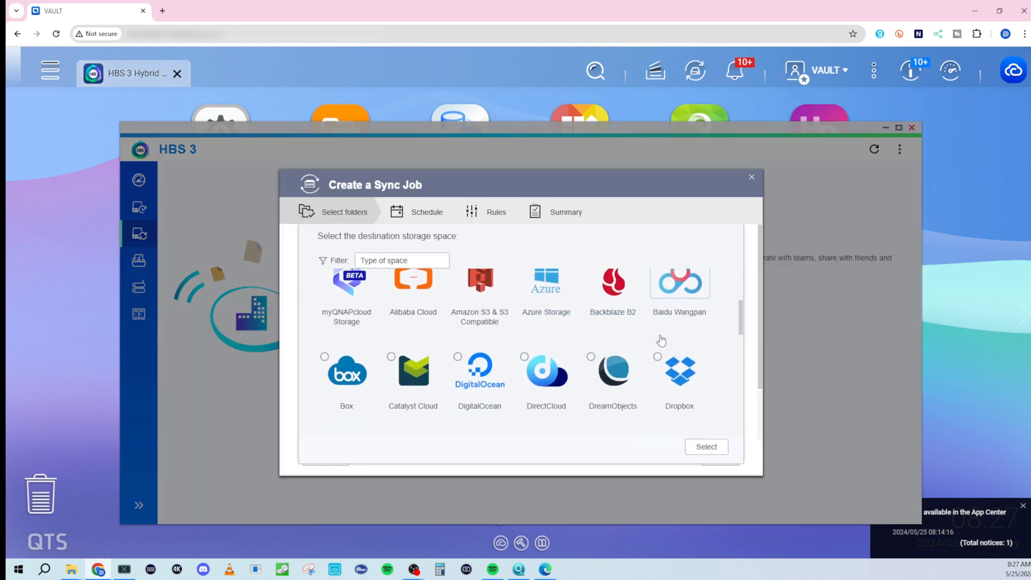
pyautogui.scroll(-3)
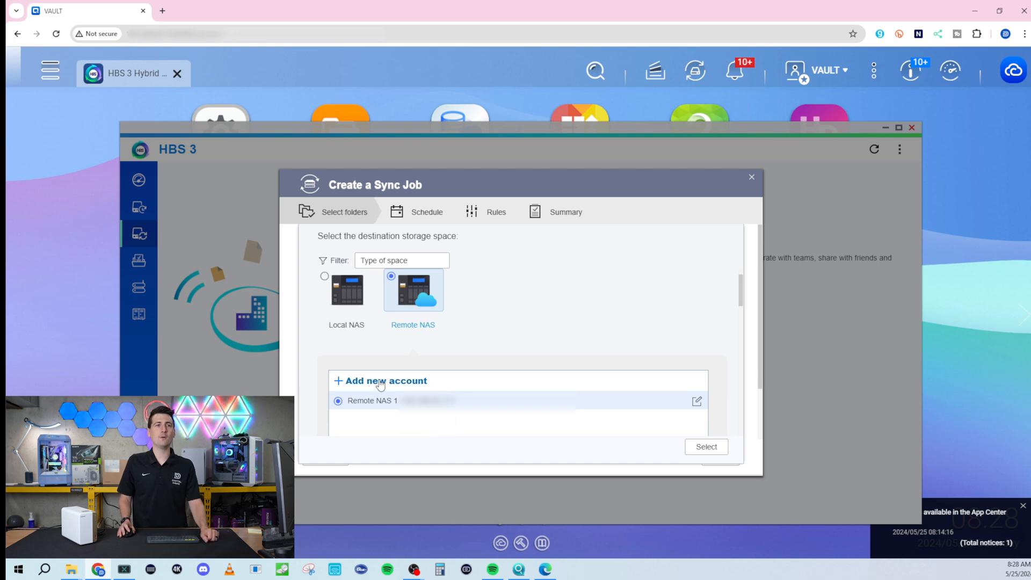
pyautogui.click(386, 381)
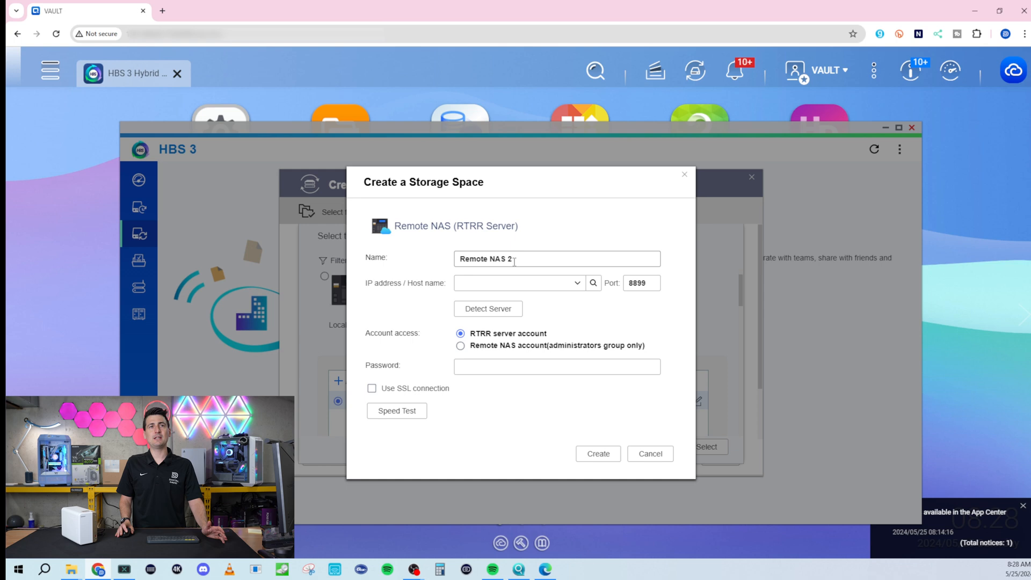
pyautogui.click(517, 283)
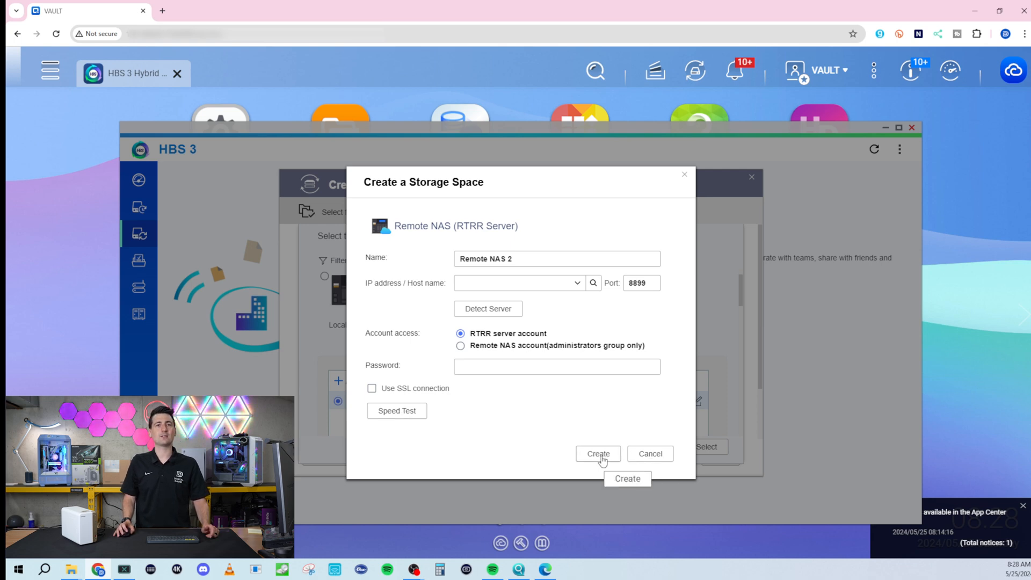
pyautogui.moveTo(519, 283)
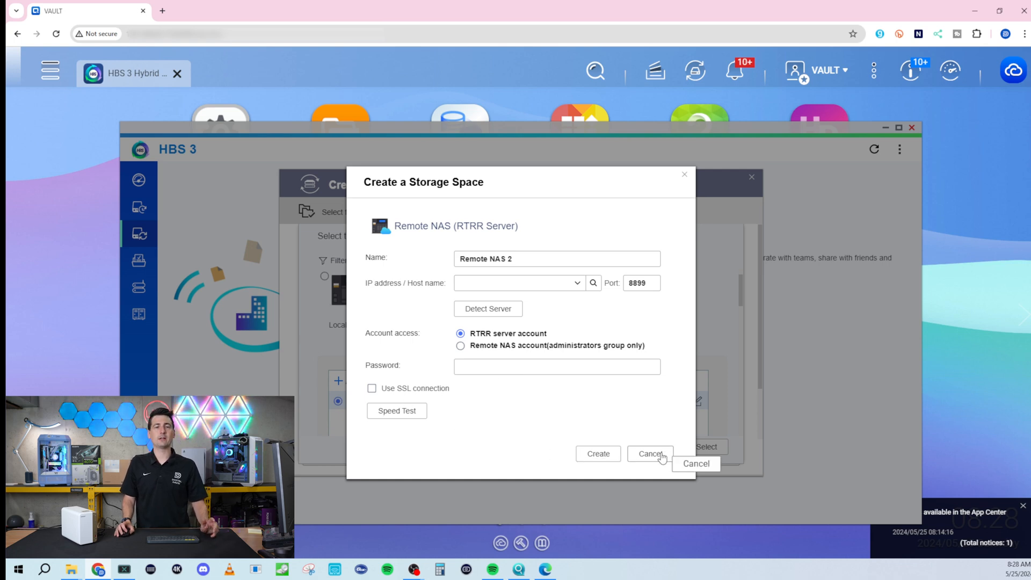
pyautogui.click(649, 454)
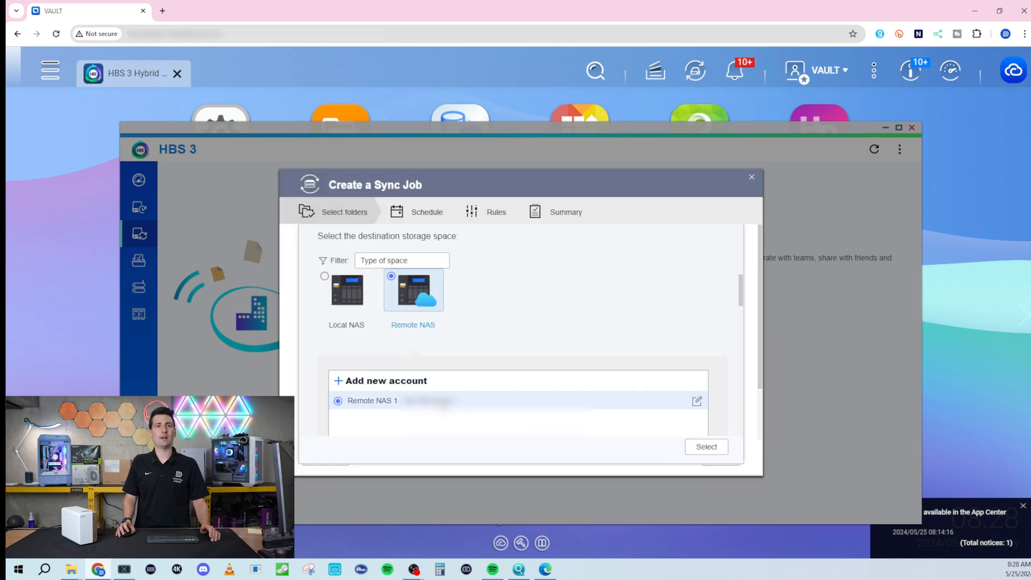
pyautogui.click(696, 401)
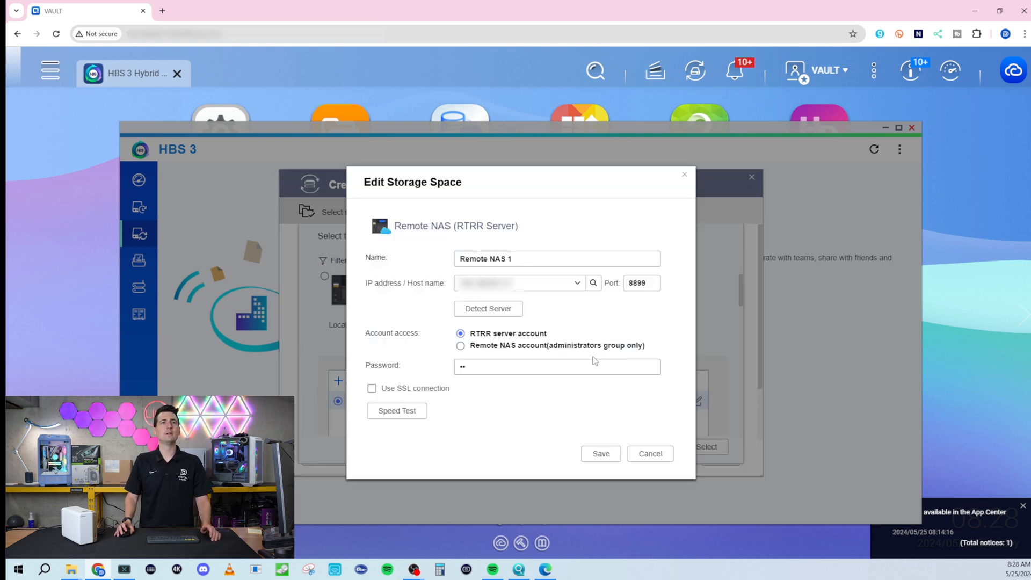
pyautogui.moveTo(632, 374)
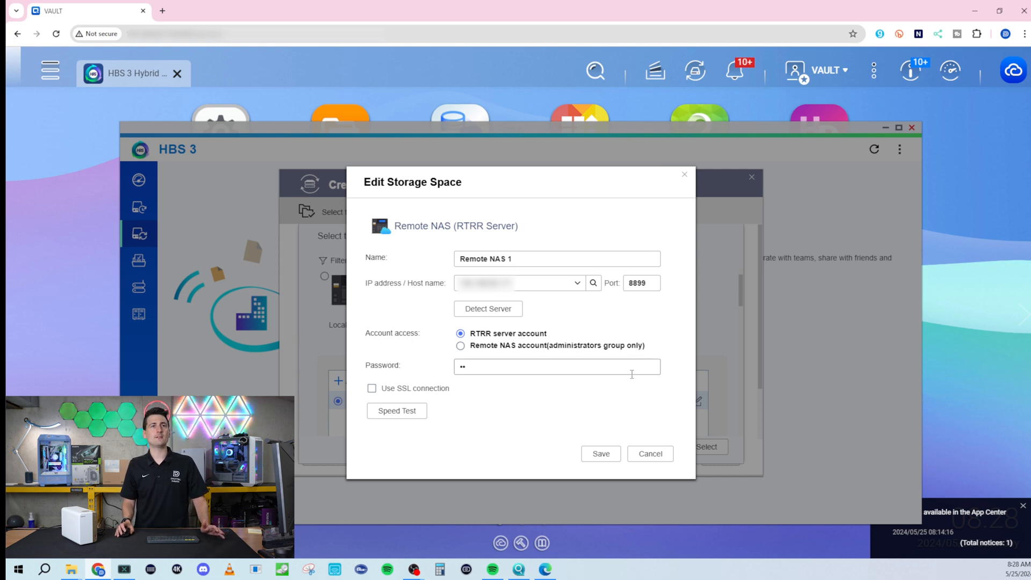
pyautogui.click(396, 411)
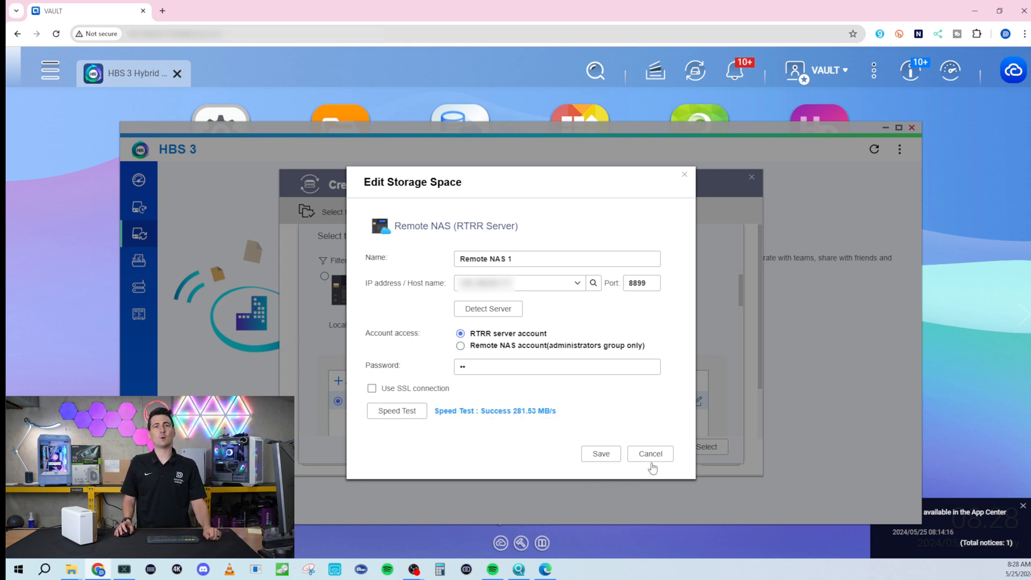
pyautogui.moveTo(649, 454)
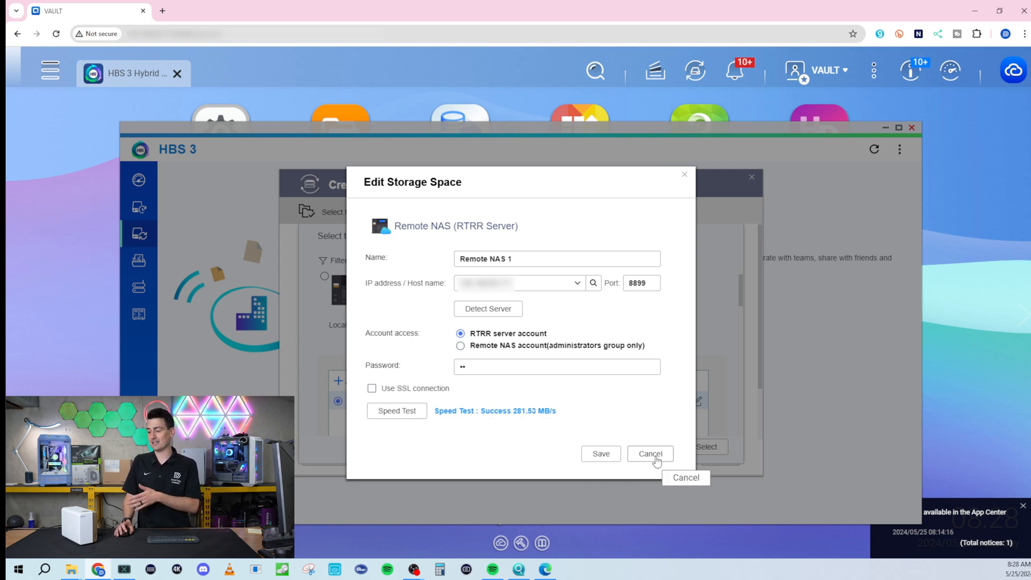
pyautogui.moveTo(651, 472)
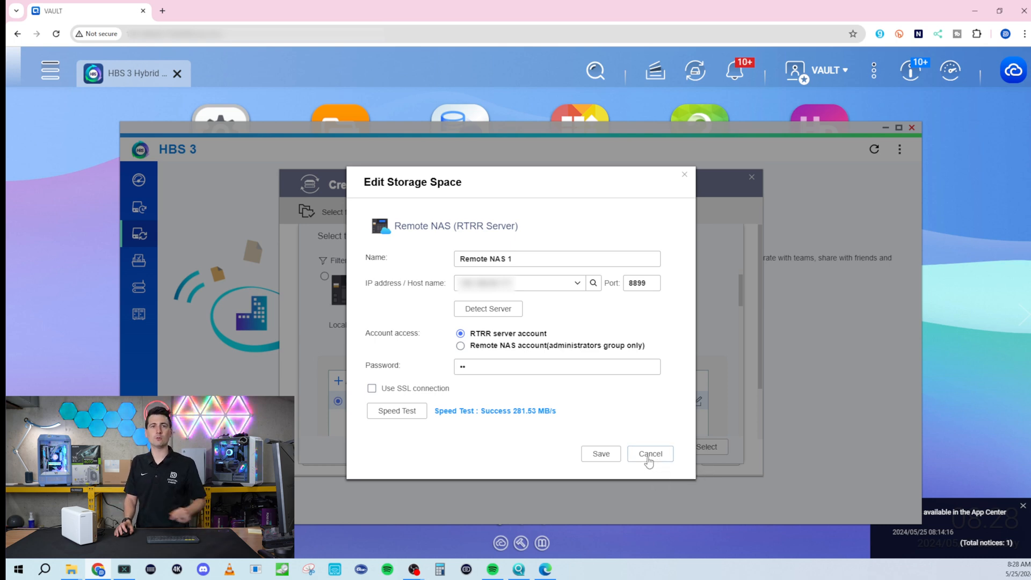
pyautogui.click(649, 454)
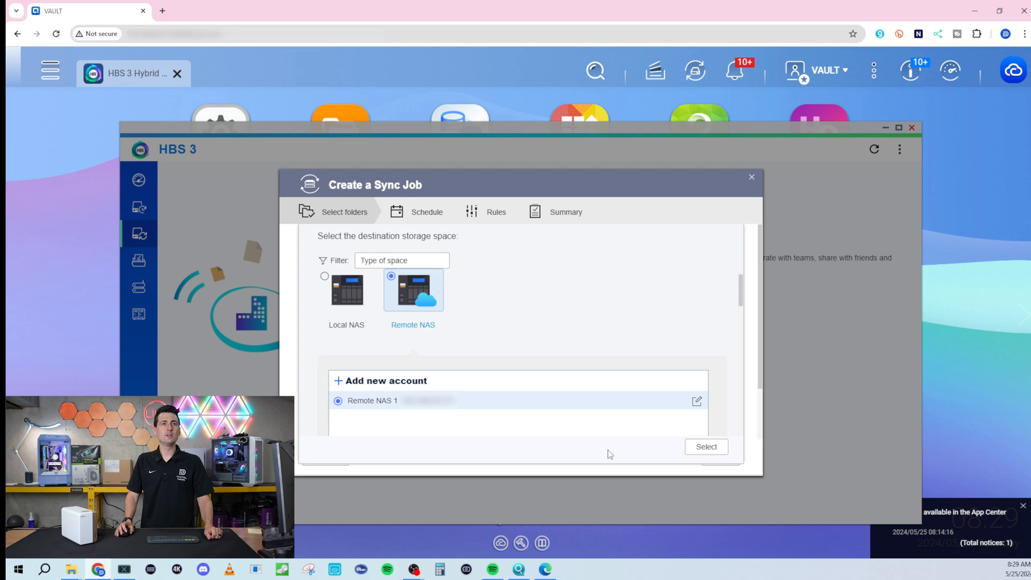
# Step: Choose Remote NAS 1 and pair the local Public folder with remote /Public
pyautogui.click(706, 446)
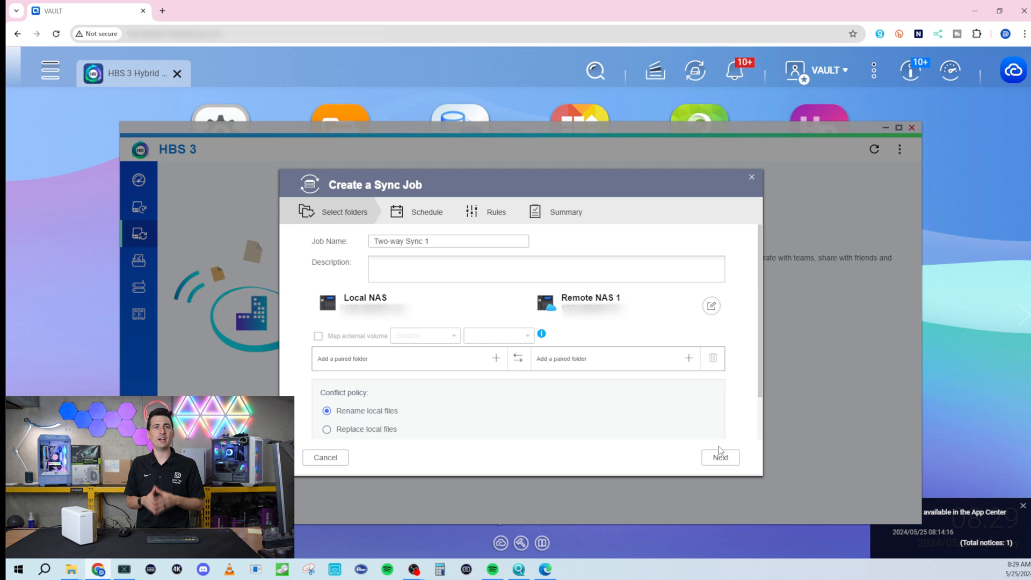
pyautogui.moveTo(495, 360)
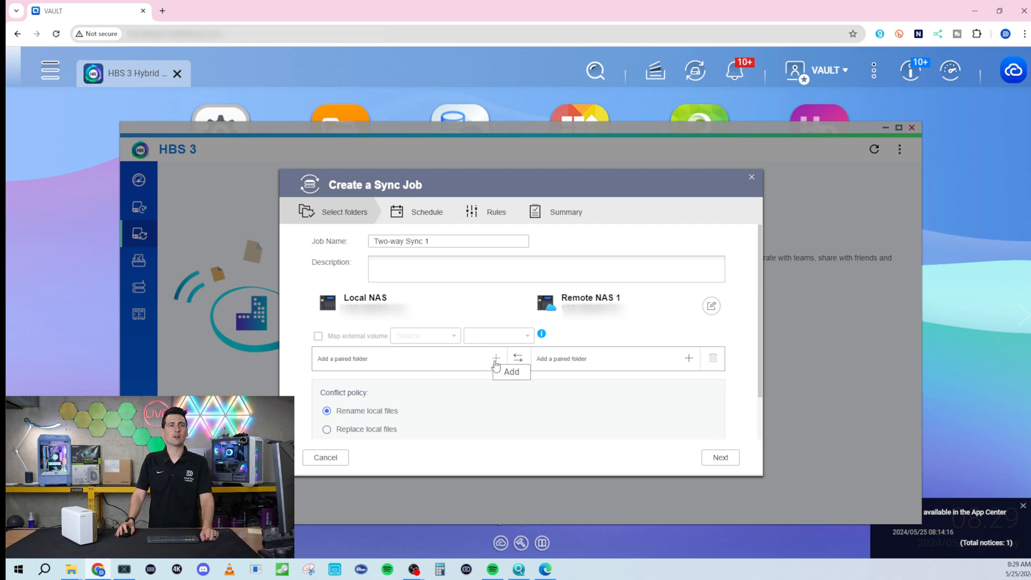
pyautogui.click(495, 358)
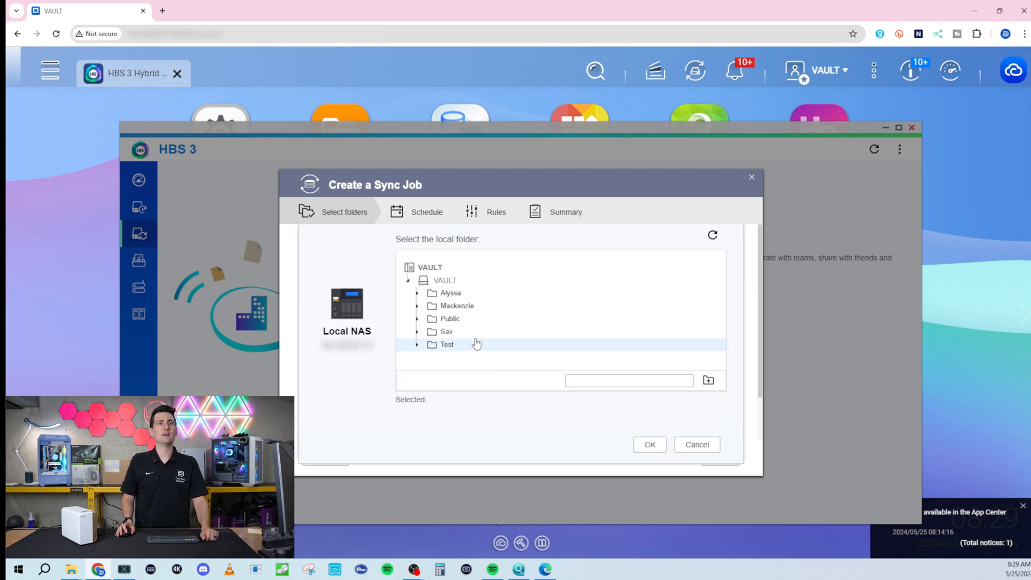
pyautogui.click(449, 318)
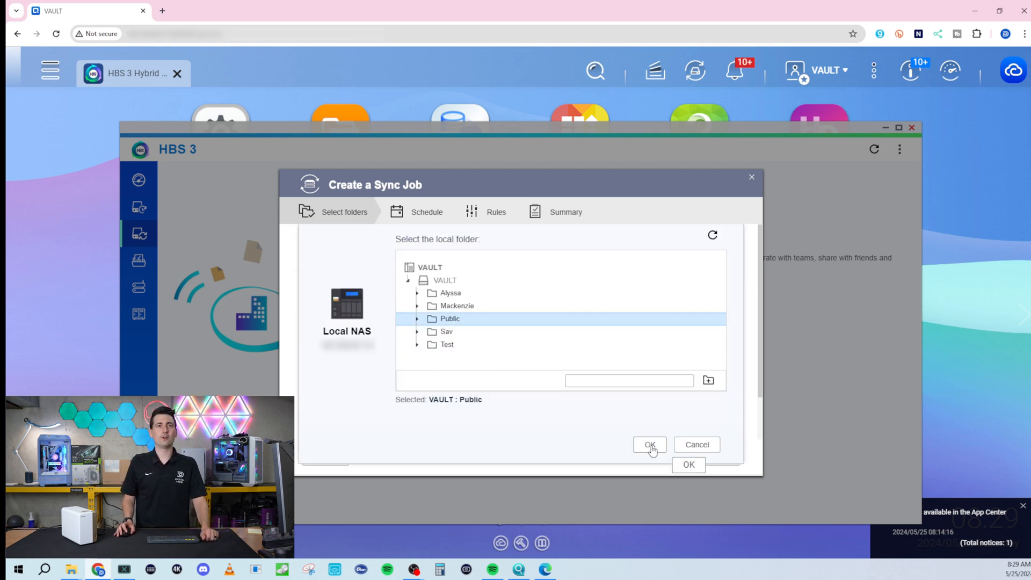
pyautogui.click(649, 445)
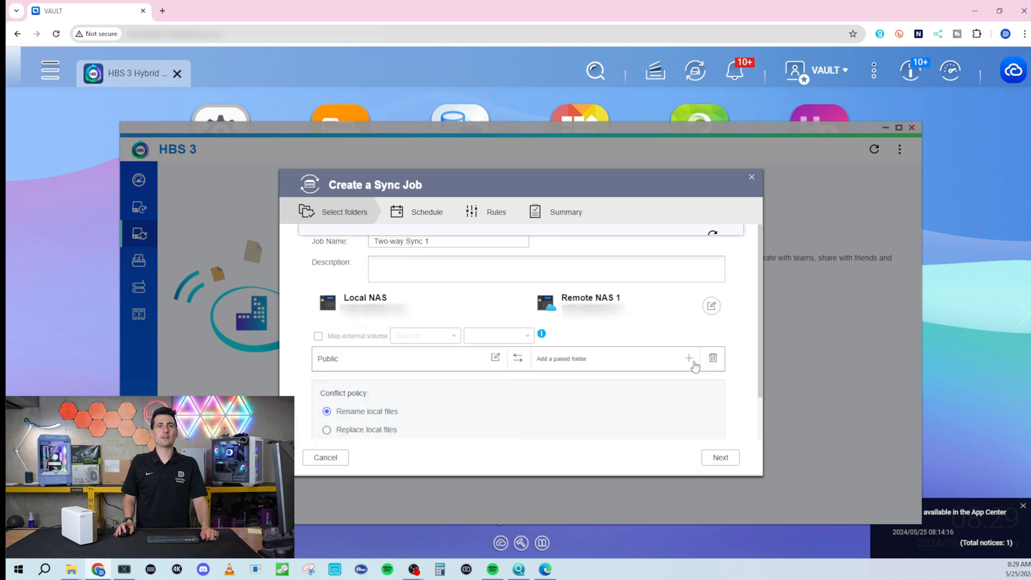
pyautogui.click(688, 358)
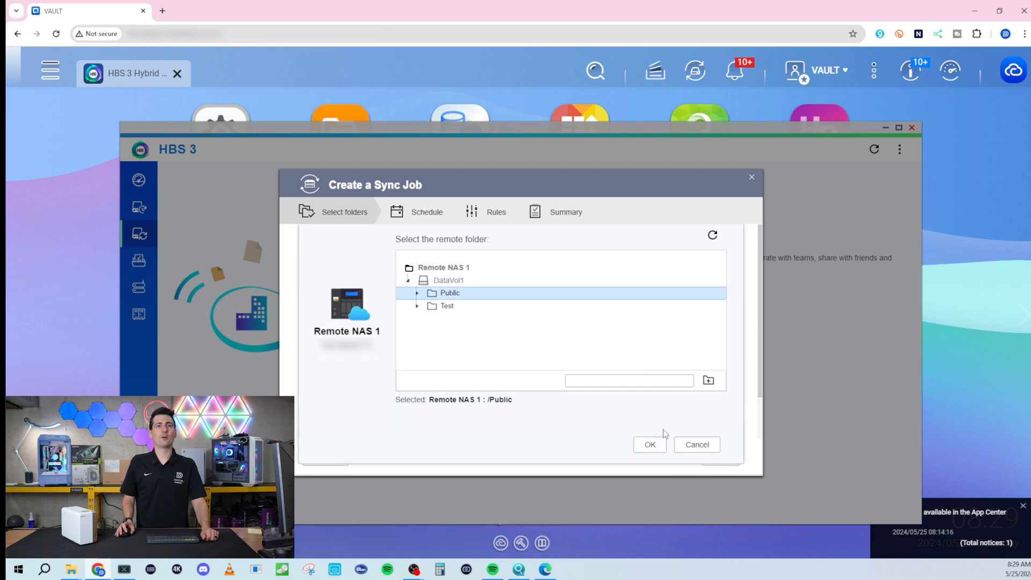
pyautogui.click(649, 444)
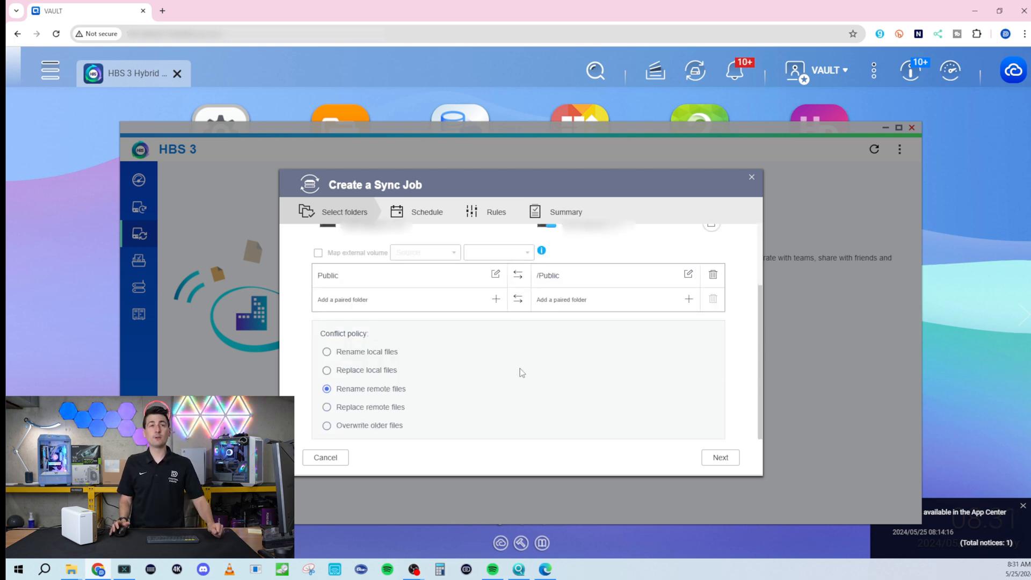
pyautogui.moveTo(407, 363)
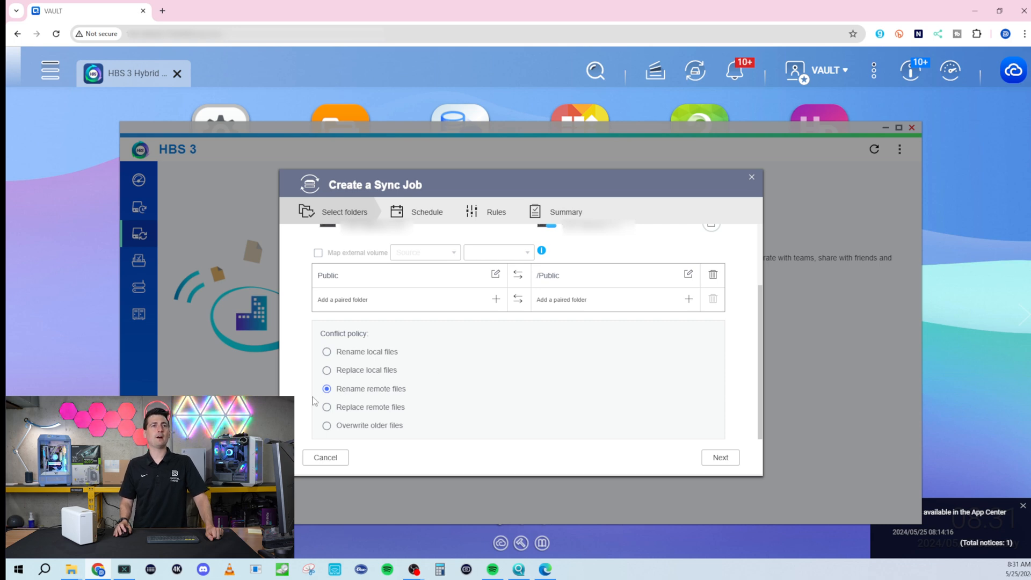
pyautogui.moveTo(332, 428)
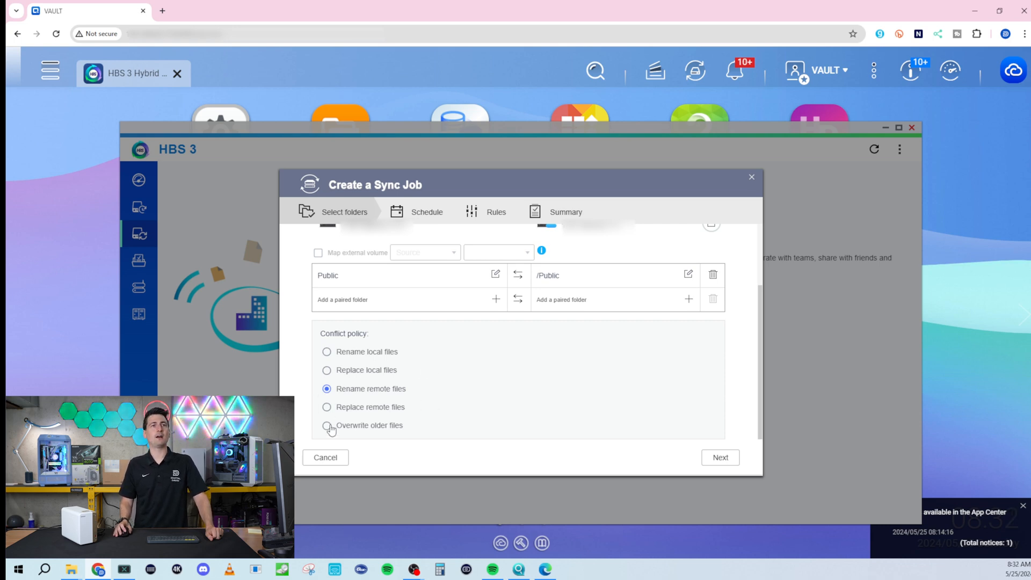
pyautogui.moveTo(406, 431)
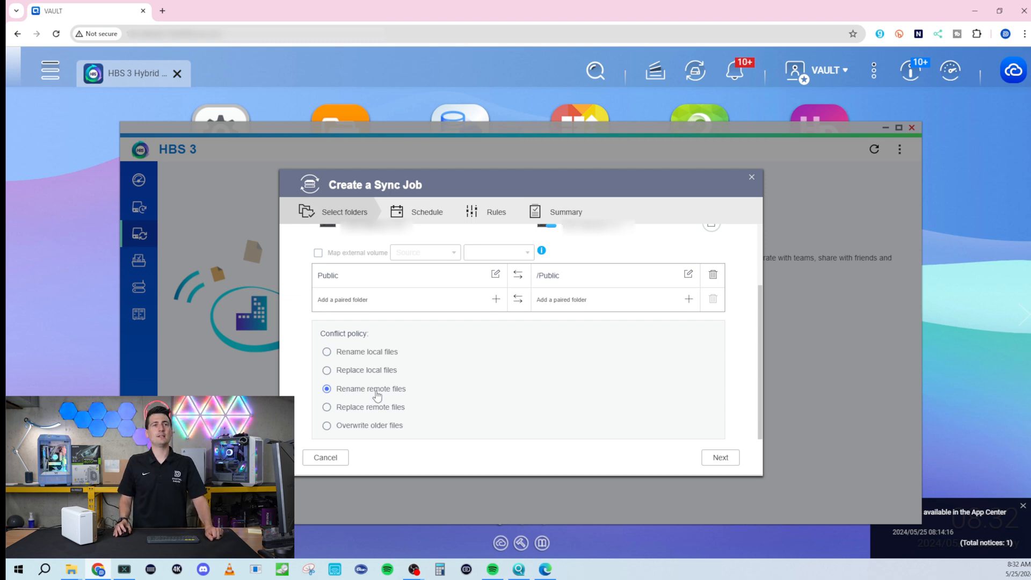
pyautogui.moveTo(399, 396)
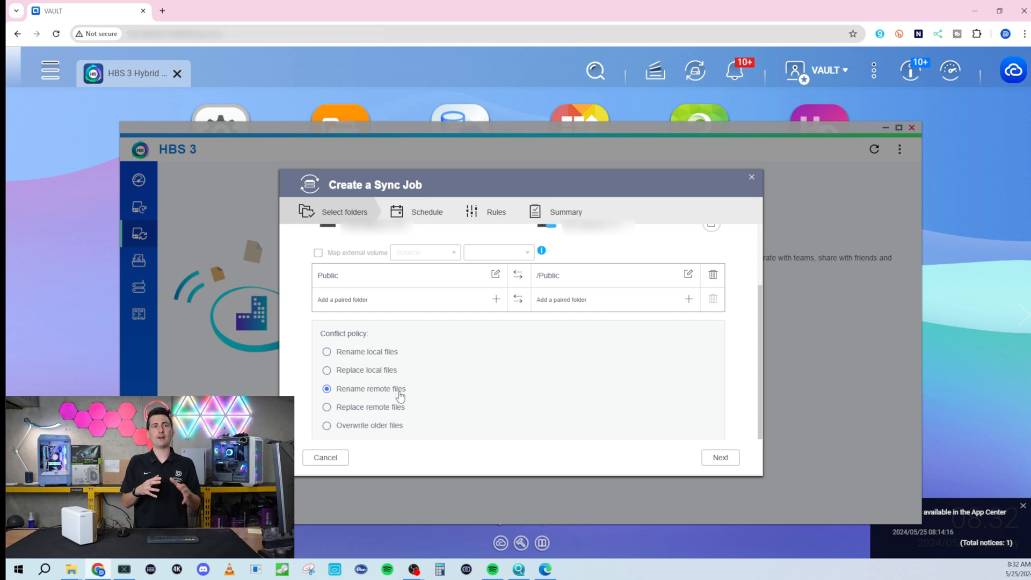
pyautogui.moveTo(385, 423)
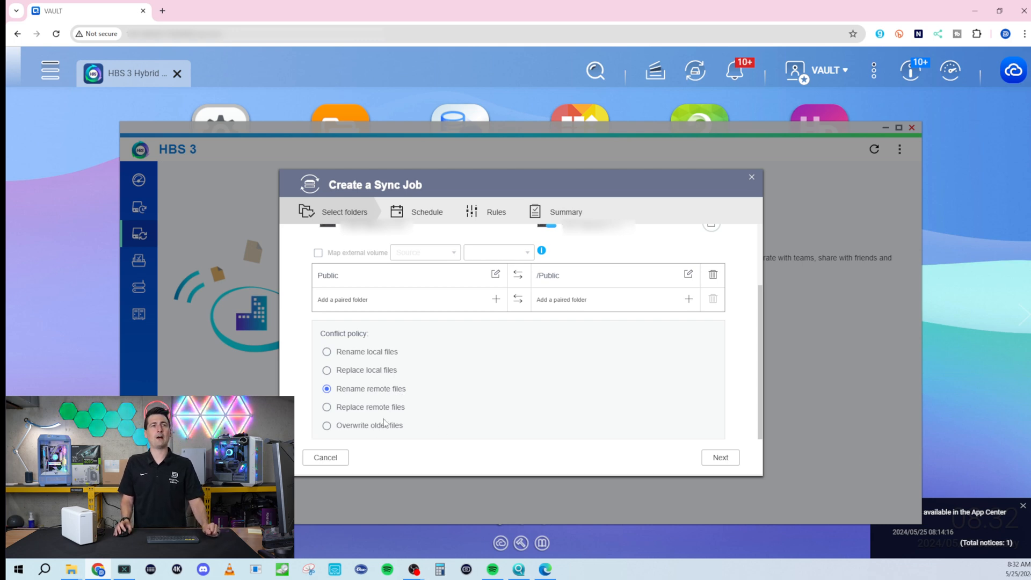
pyautogui.moveTo(375, 431)
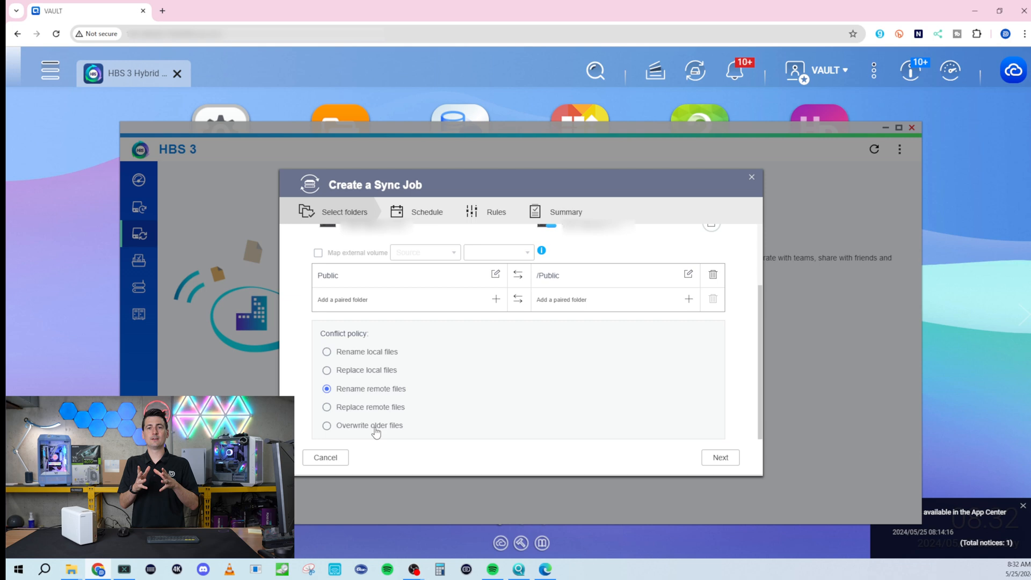
pyautogui.moveTo(355, 398)
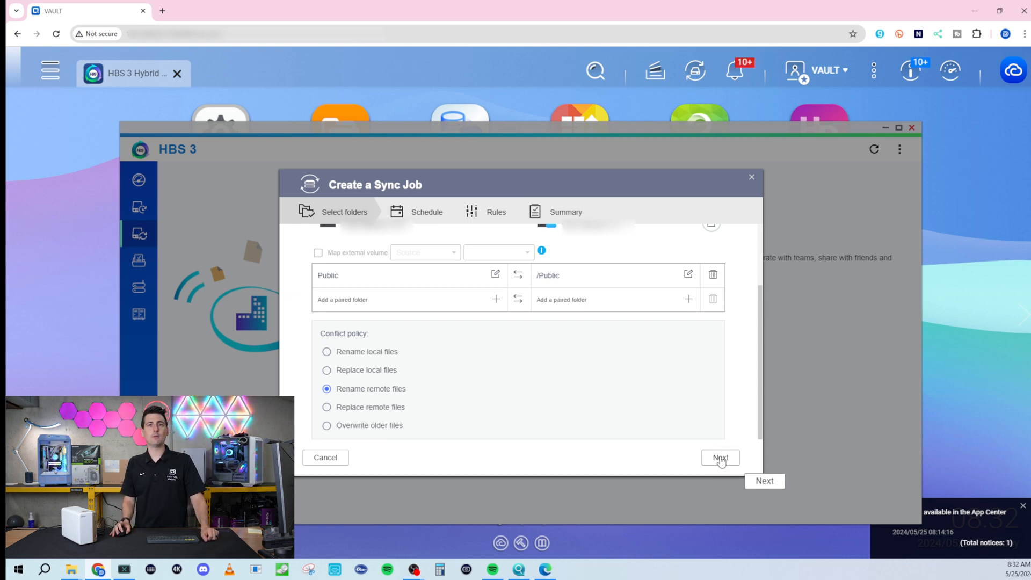
# Step: Keep the Rename remote files conflict policy and advance to the Schedule step
pyautogui.click(719, 458)
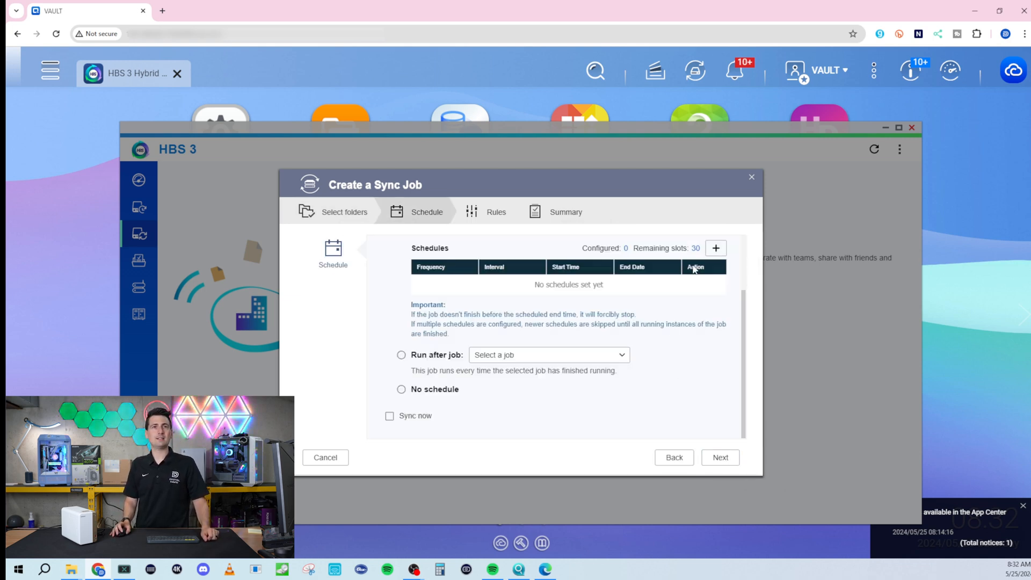
# Step: Add a Periodic schedule with a 05-minute wait interval and confirm it
pyautogui.click(715, 248)
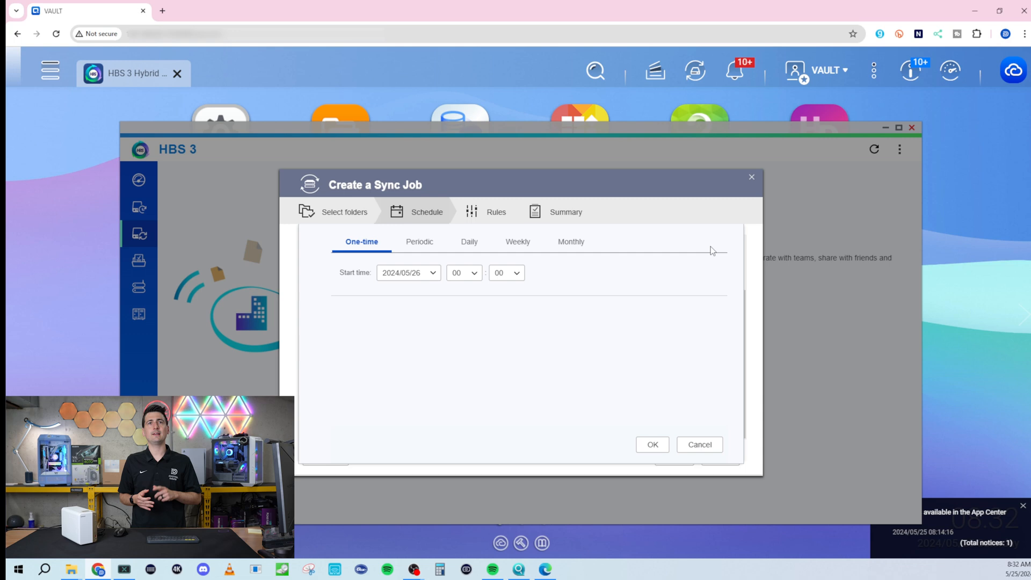
pyautogui.click(419, 241)
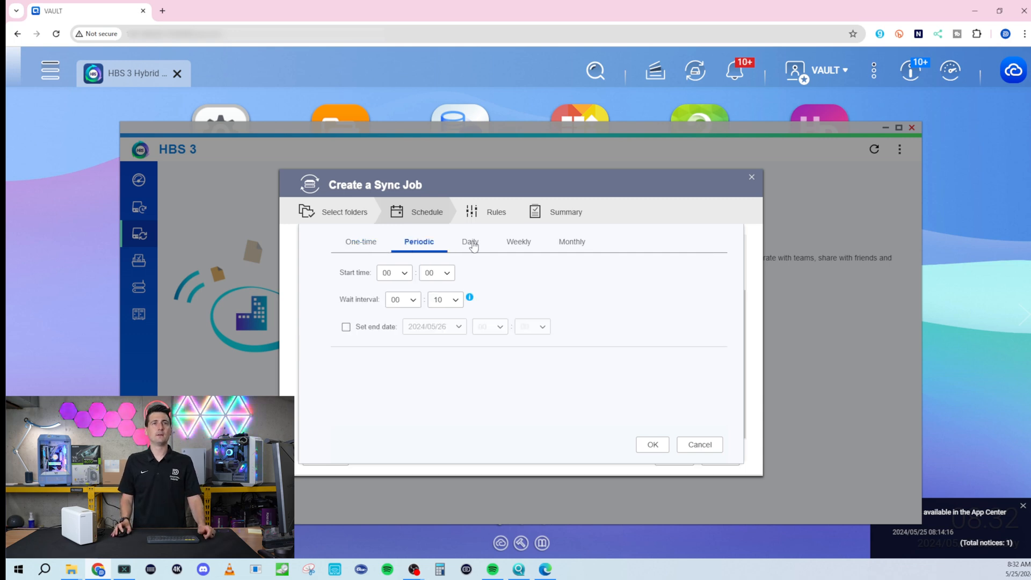
pyautogui.click(570, 242)
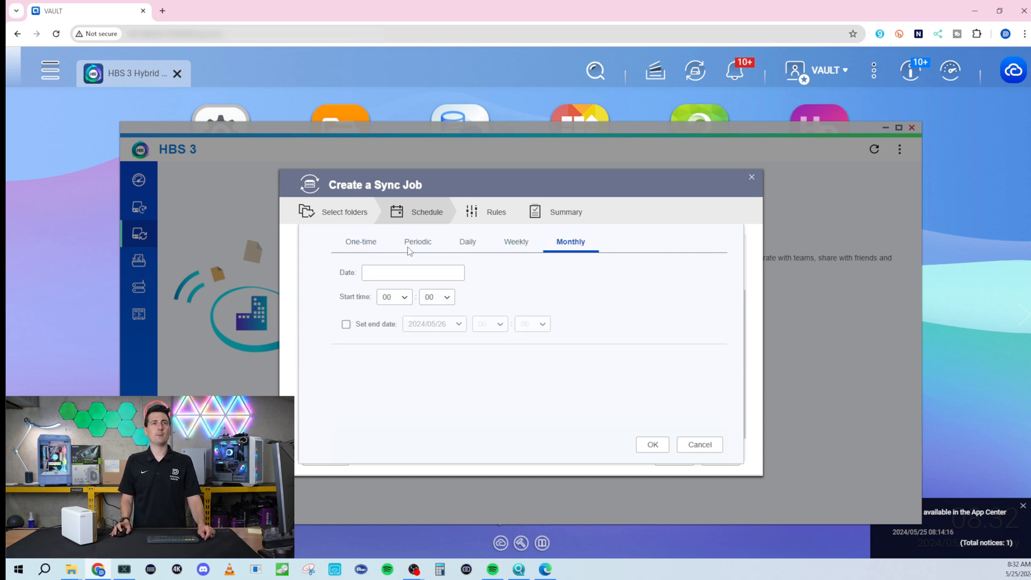
pyautogui.click(418, 241)
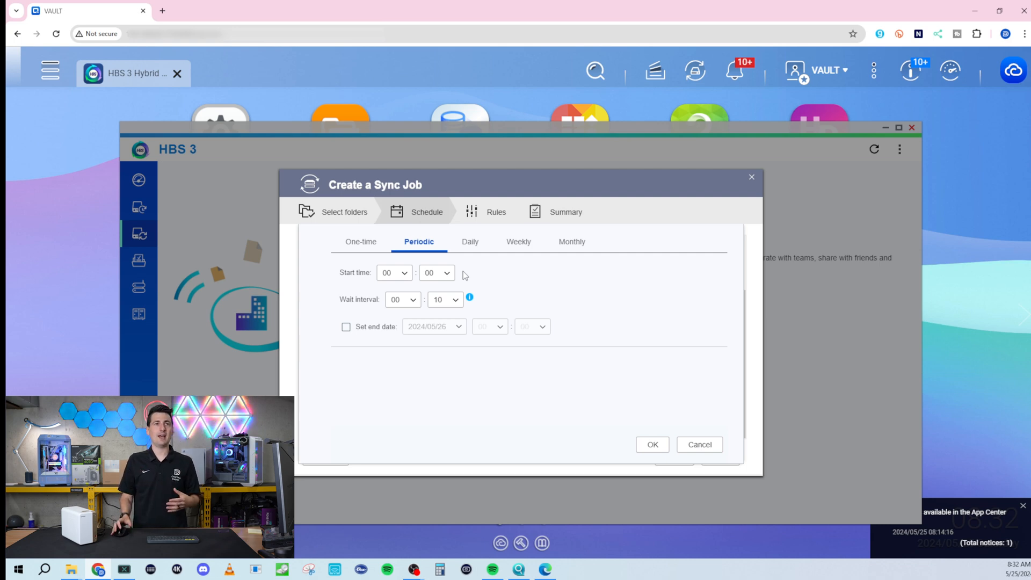
pyautogui.moveTo(461, 301)
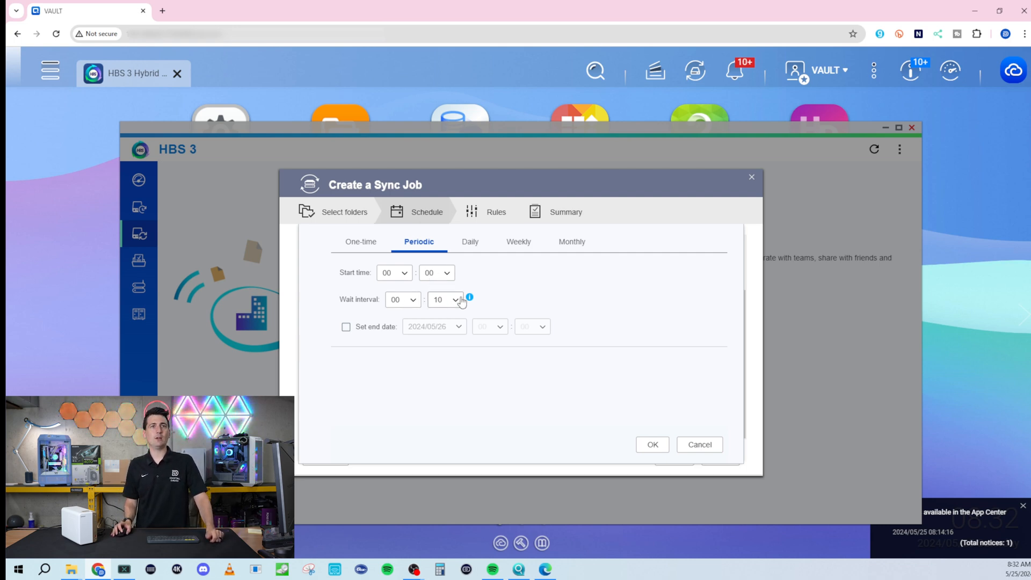
pyautogui.click(454, 299)
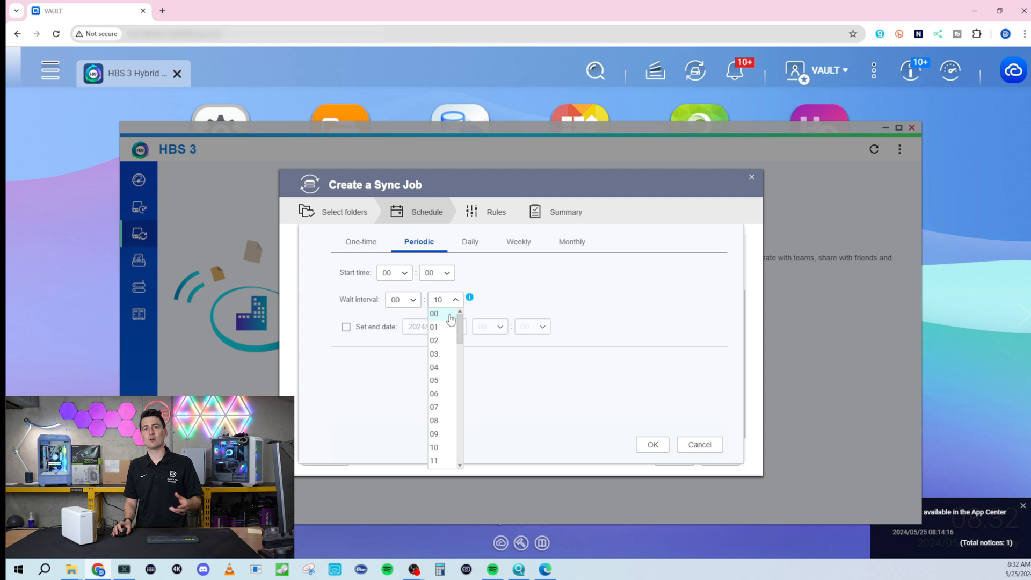
pyautogui.moveTo(444, 332)
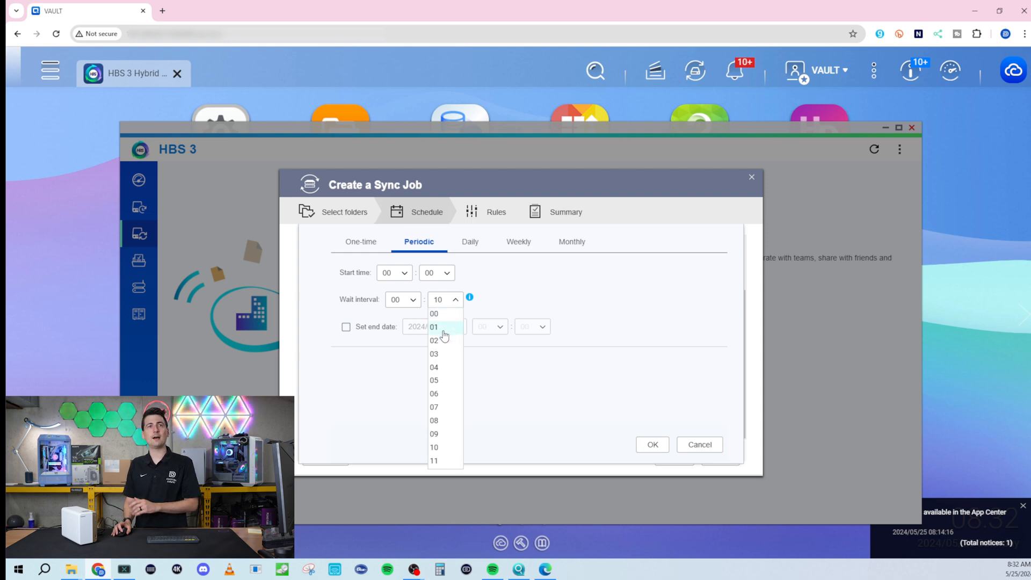
pyautogui.moveTo(443, 364)
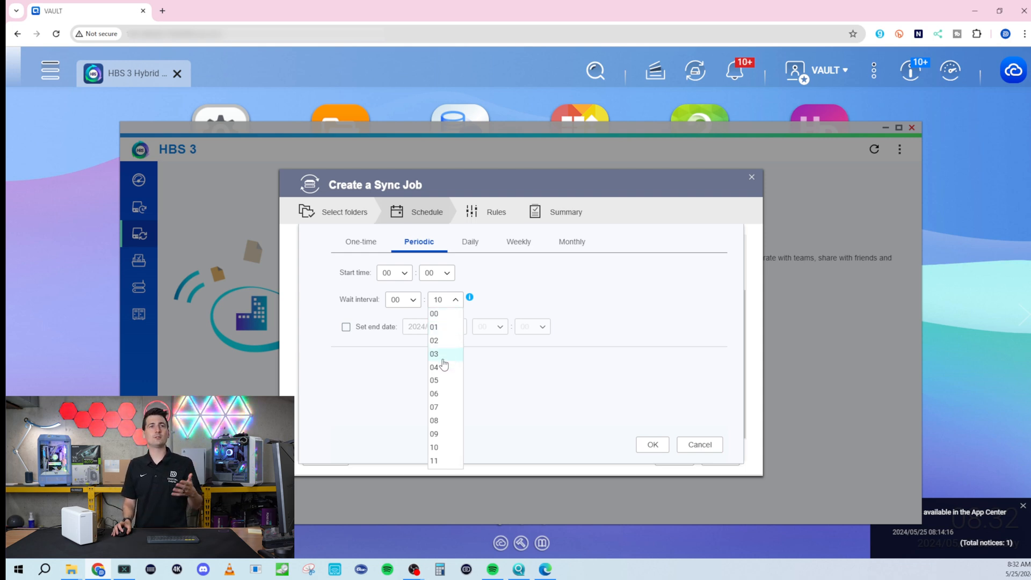
pyautogui.click(433, 367)
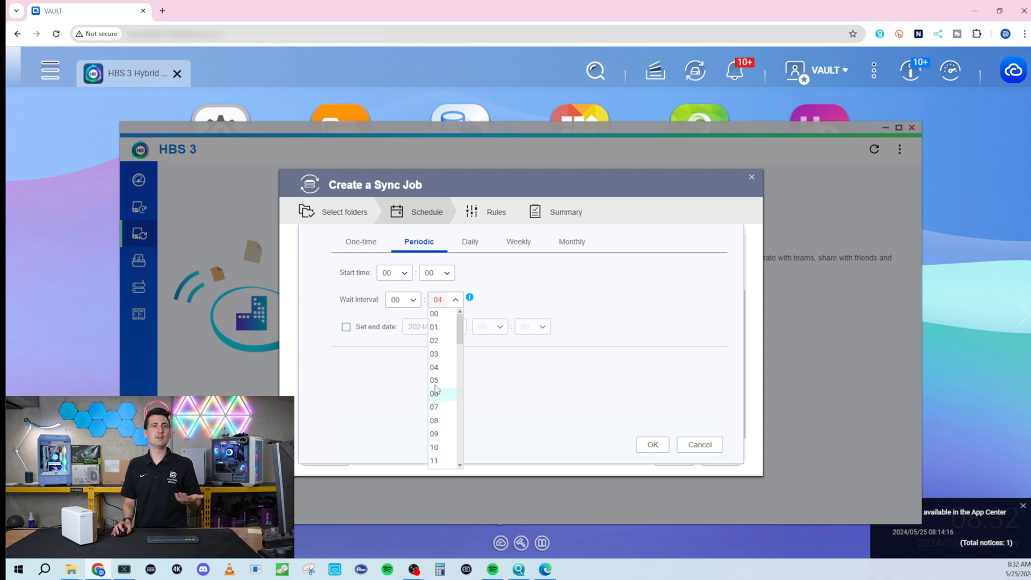
pyautogui.click(433, 380)
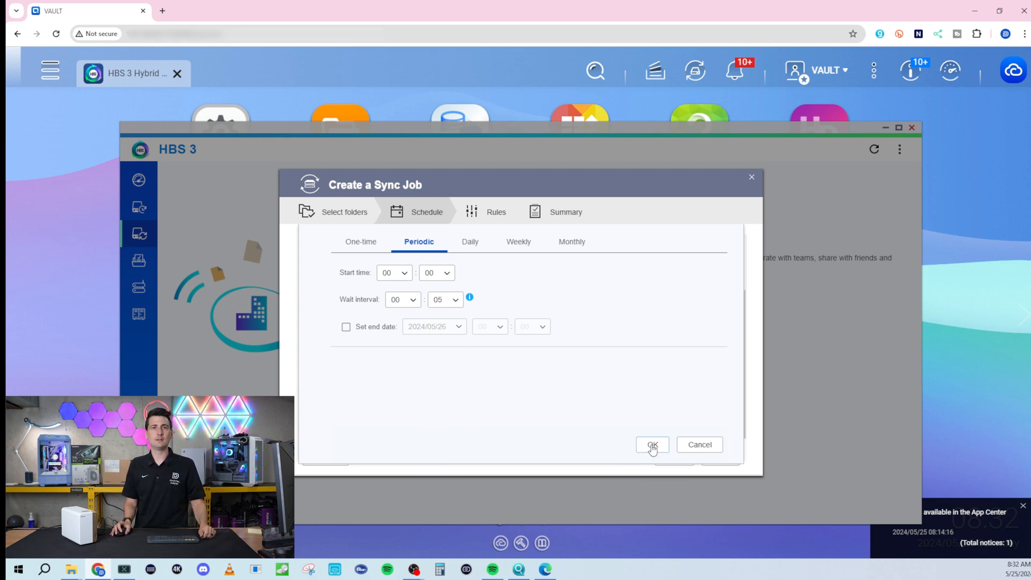
pyautogui.click(651, 445)
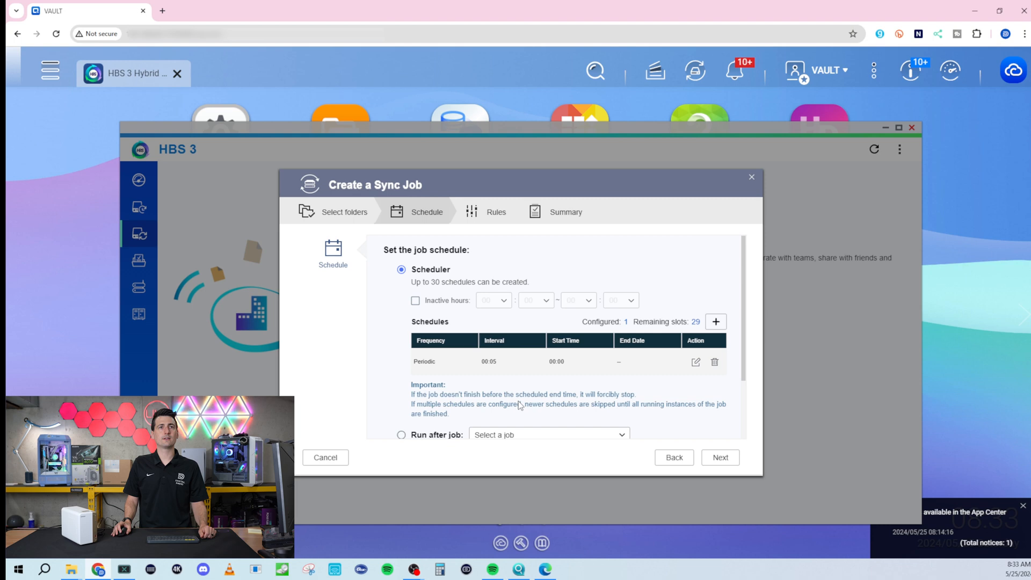
# Step: Check that Sync now is enabled on the Schedule page and continue to Rules
pyautogui.scroll(-3)
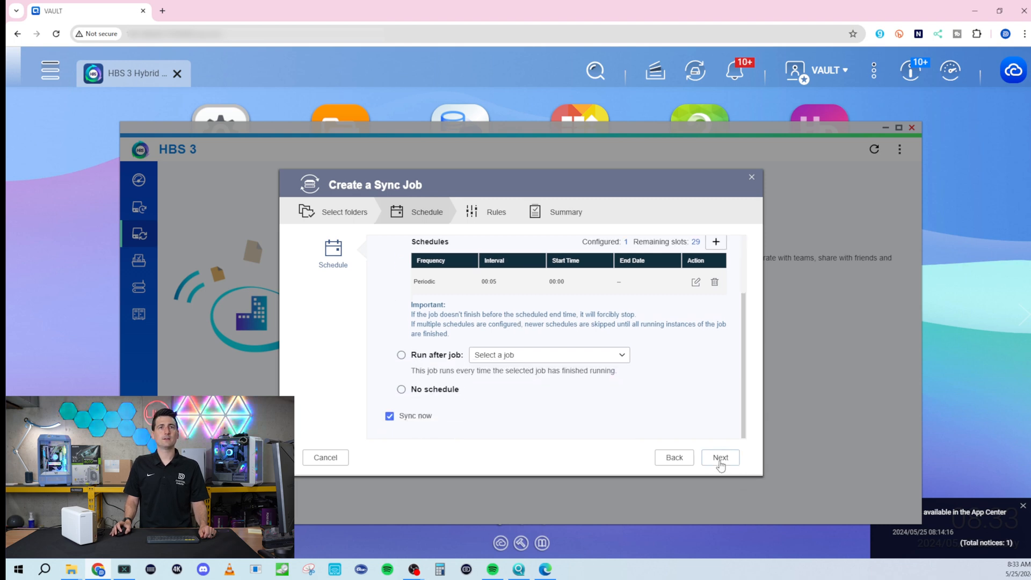
pyautogui.click(719, 457)
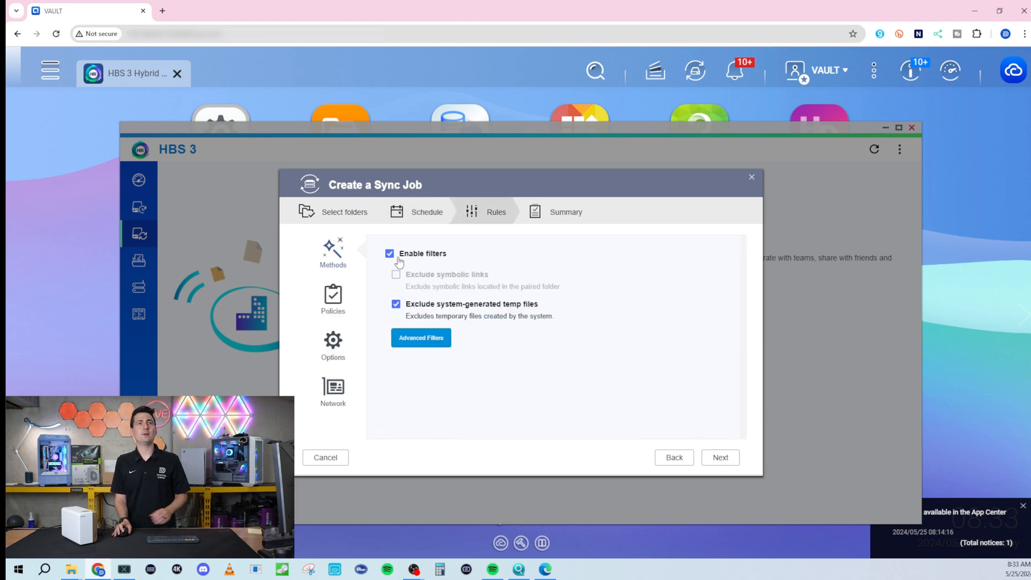
pyautogui.moveTo(458, 355)
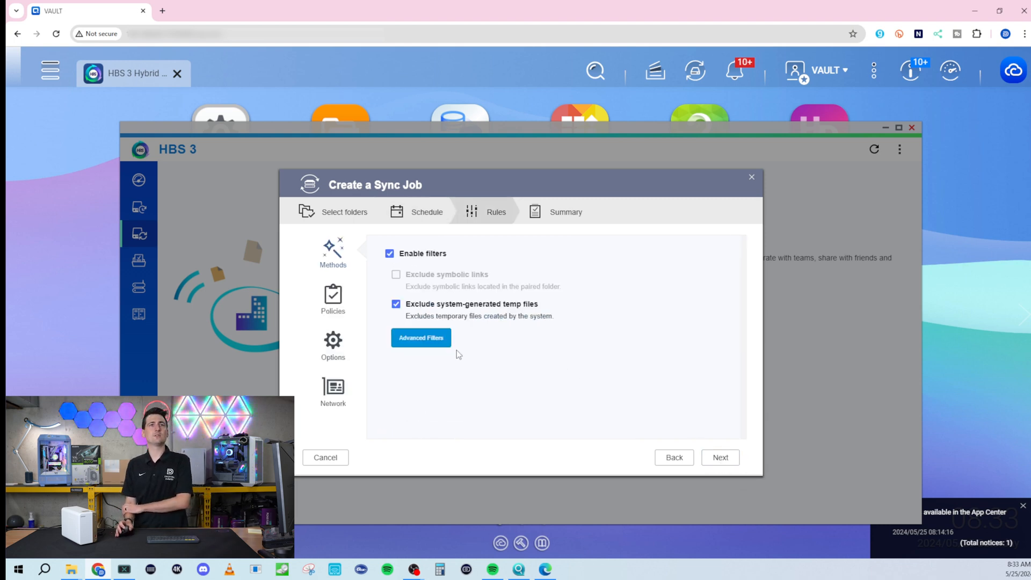
pyautogui.moveTo(420, 337)
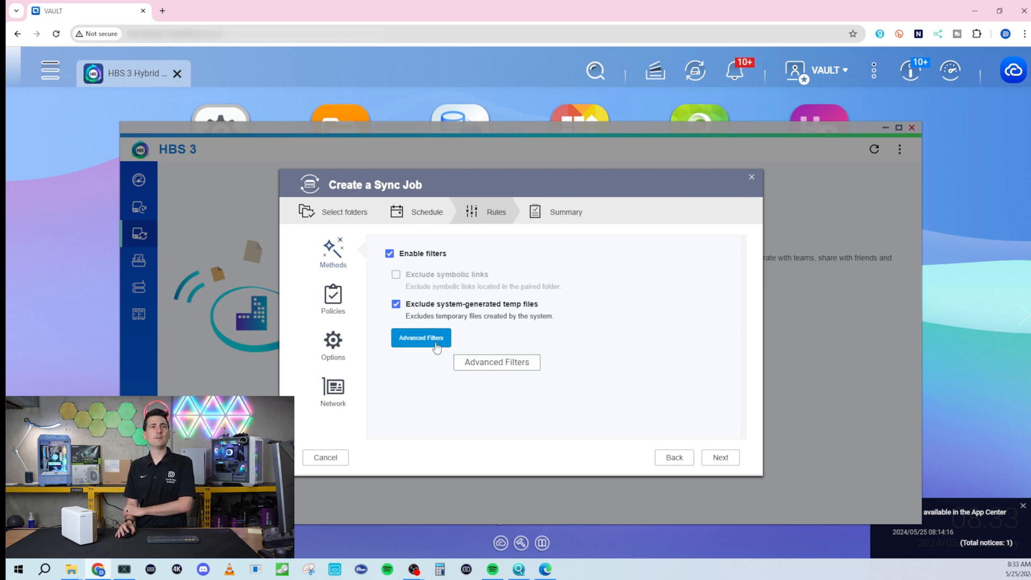
# Step: Look over Advanced Filters without changes, then continue to the Summary
pyautogui.click(421, 337)
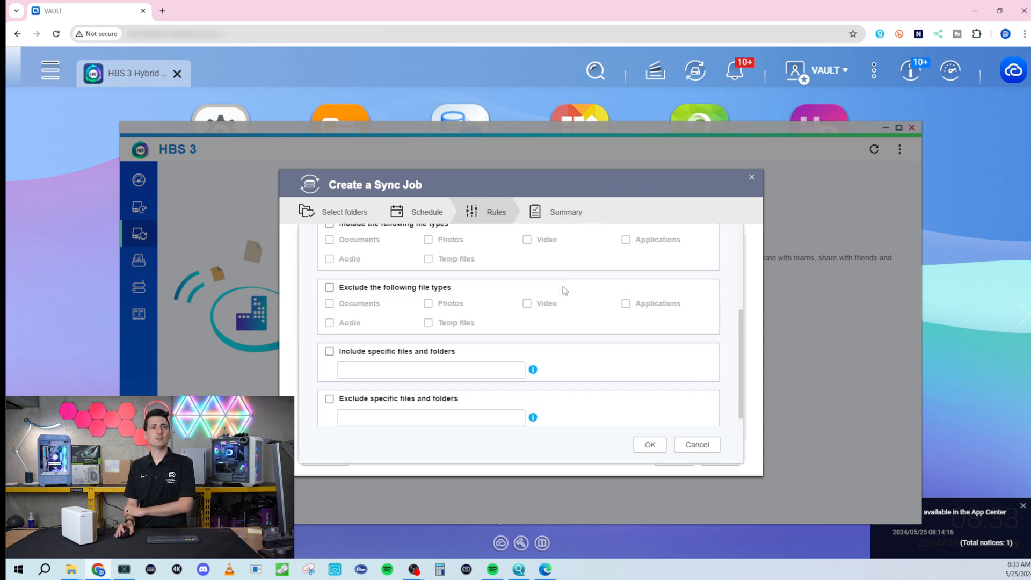
pyautogui.scroll(3)
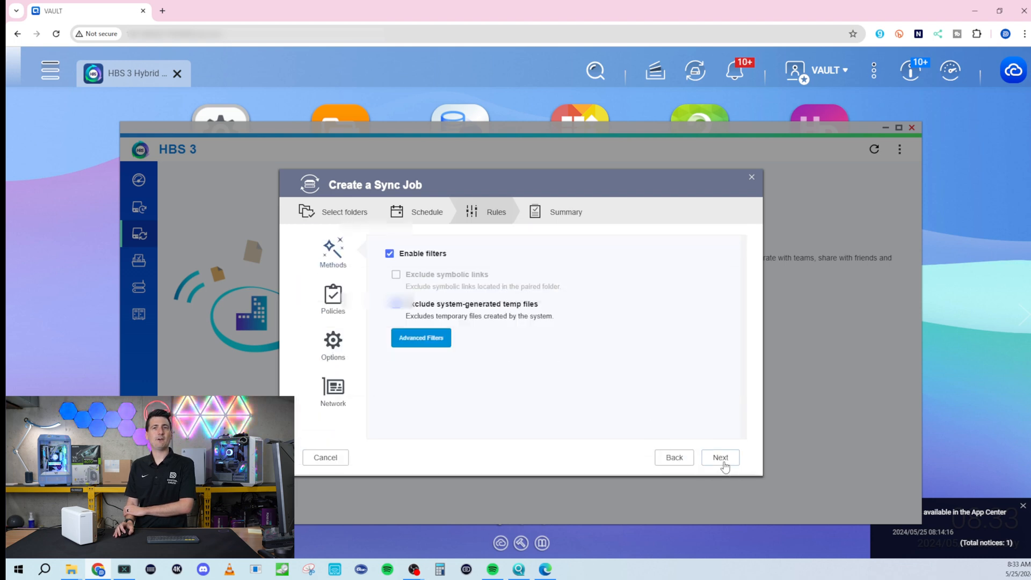
pyautogui.click(720, 457)
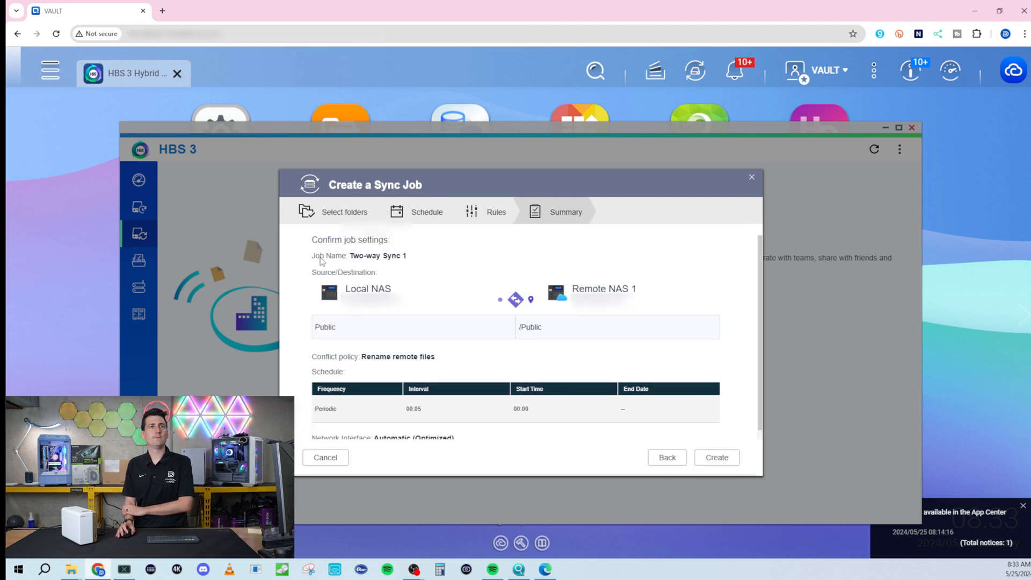
pyautogui.moveTo(313, 308)
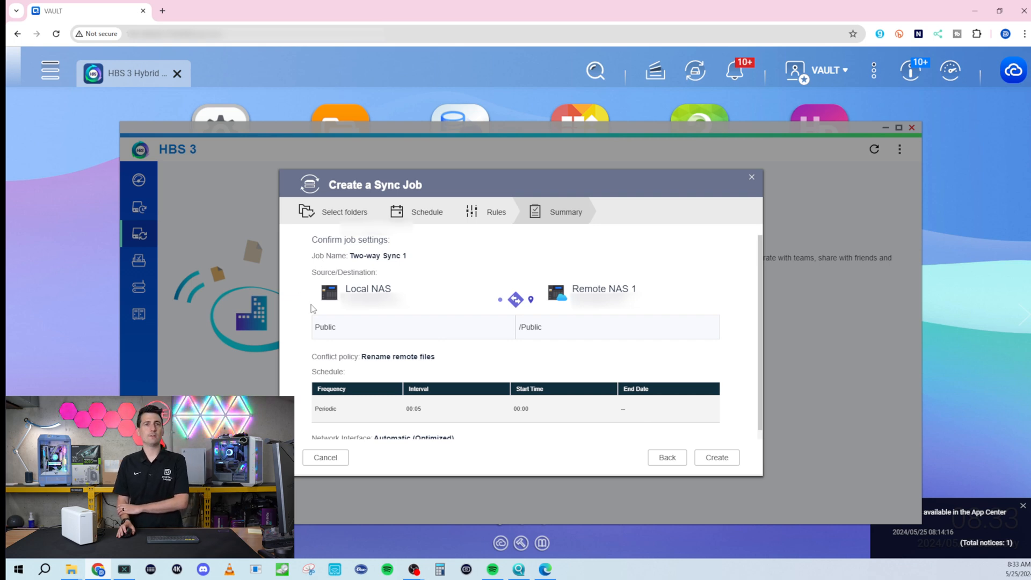
# Step: Review the Two-way Sync 1 summary down to Network Interface and click Create
pyautogui.scroll(-3)
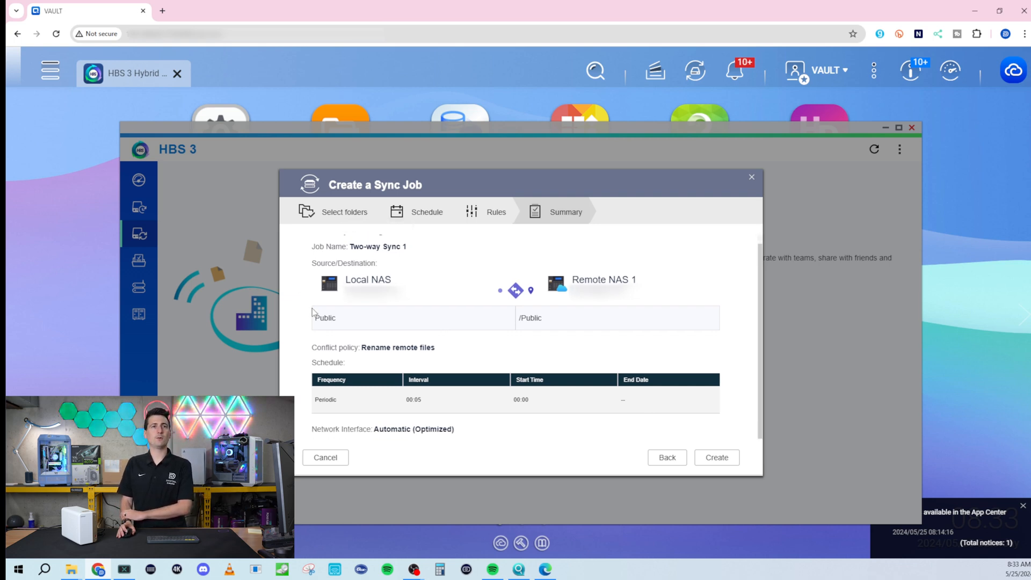
pyautogui.moveTo(398, 440)
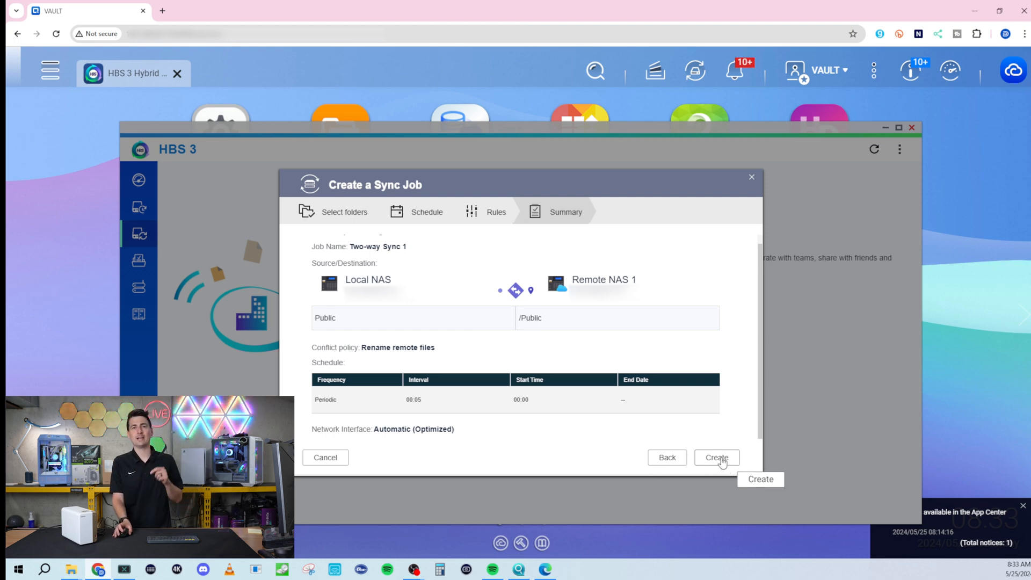
pyautogui.moveTo(708, 488)
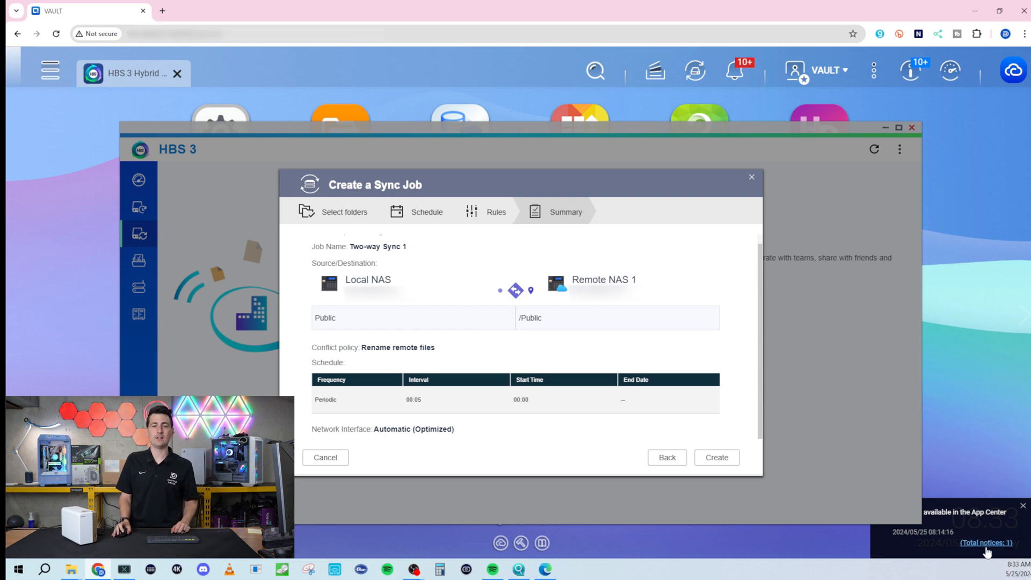
pyautogui.moveTo(651, 452)
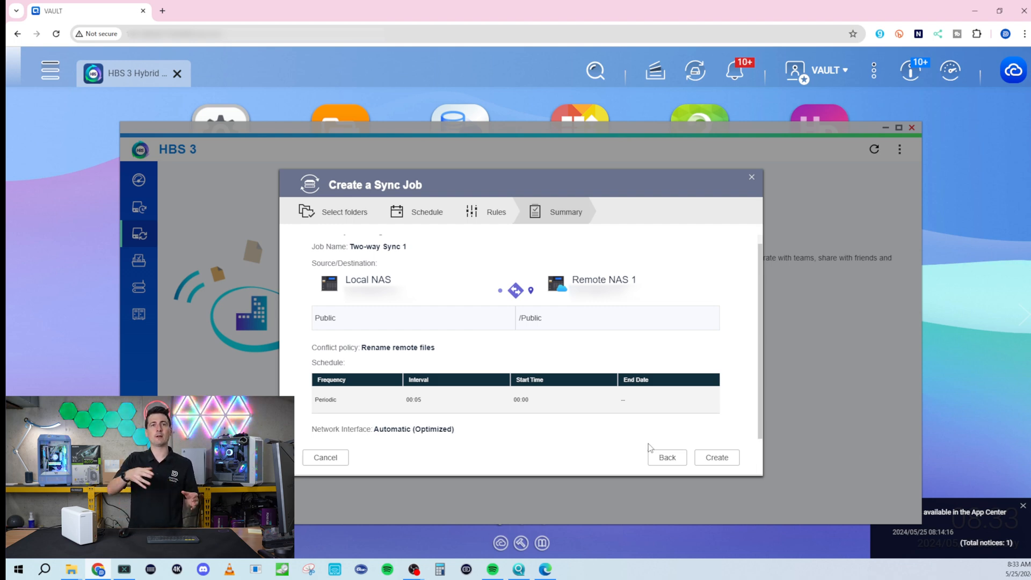
pyautogui.moveTo(747, 322)
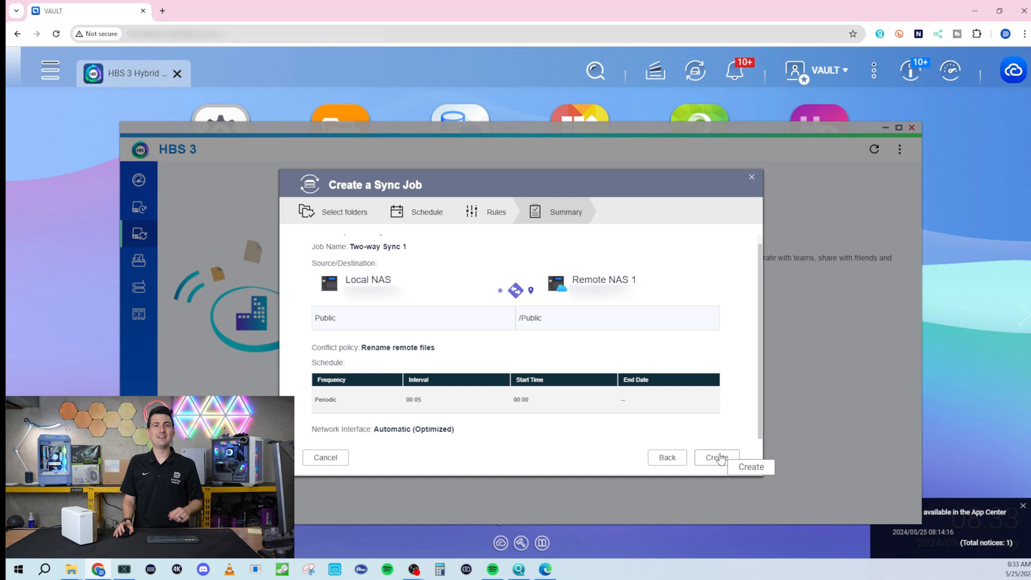
pyautogui.click(716, 457)
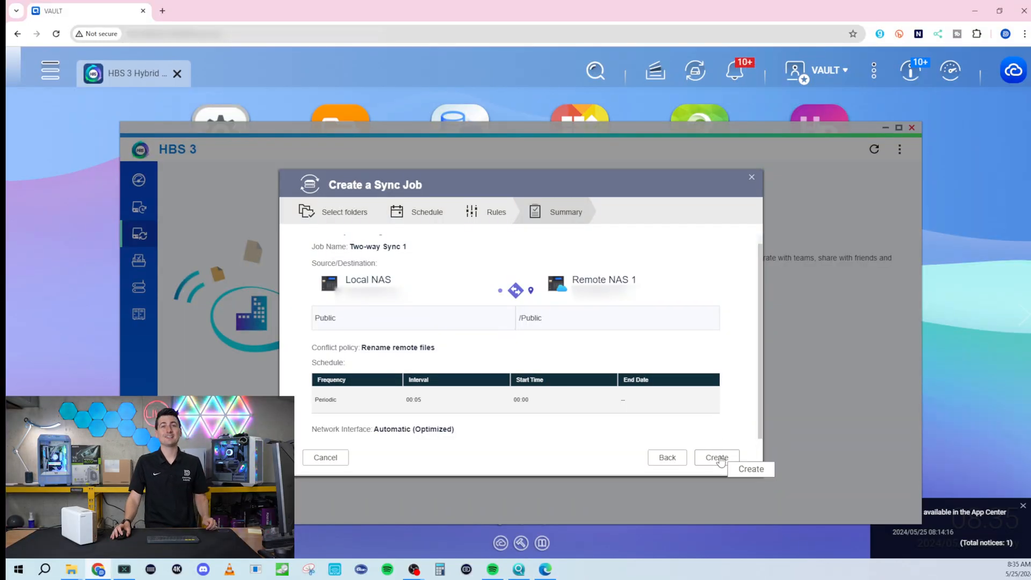
pyautogui.click(716, 457)
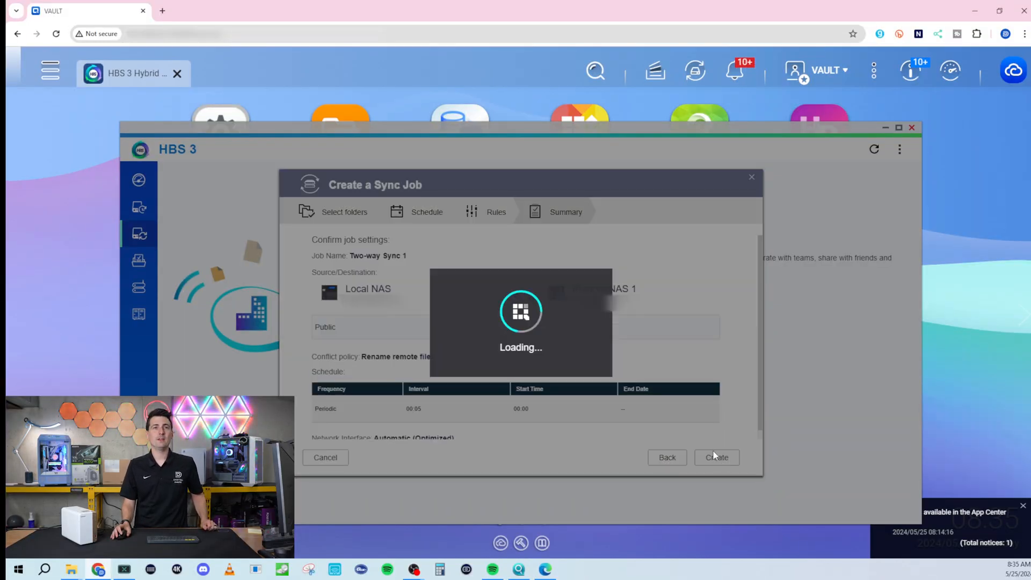
# Step: Open Two-way Sync 1 on the Sync page to watch its syncing progress
pyautogui.click(716, 457)
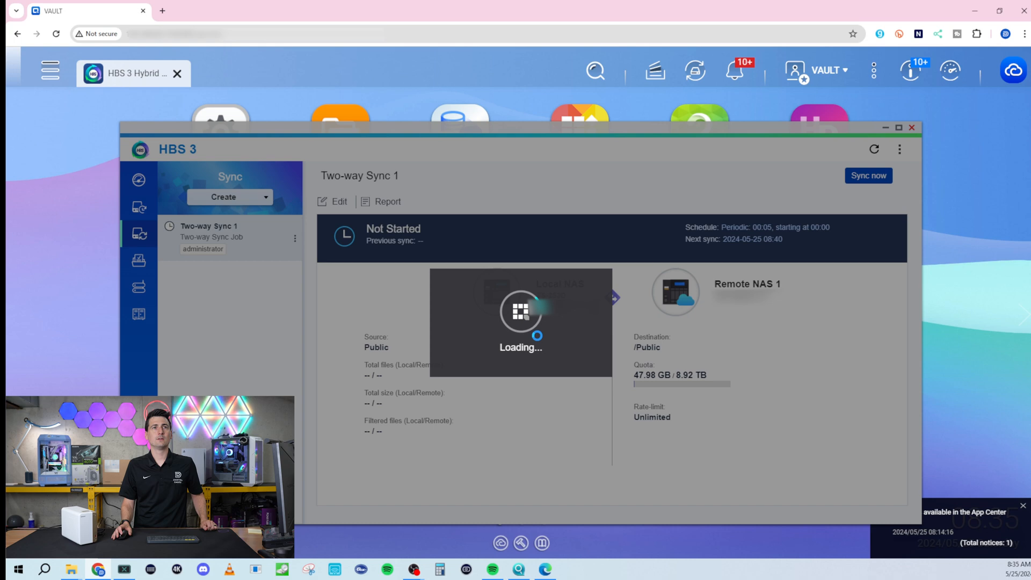
pyautogui.click(868, 176)
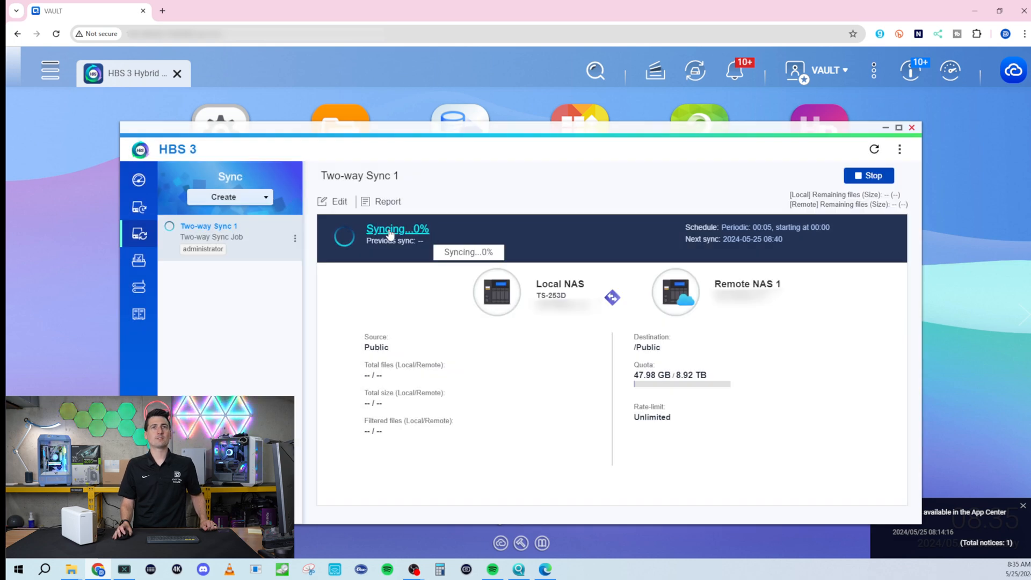
pyautogui.moveTo(770, 247)
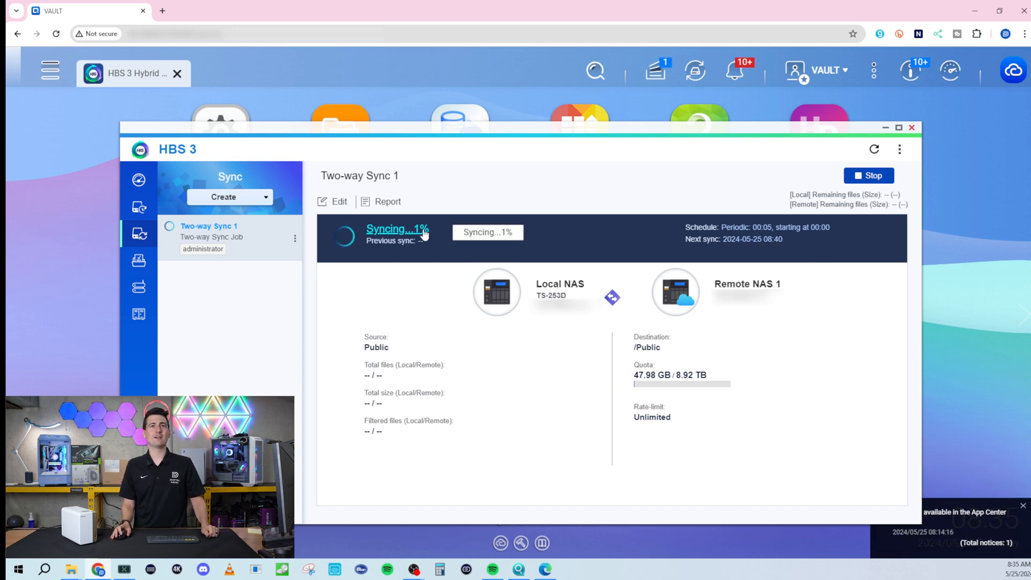
pyautogui.moveTo(587, 439)
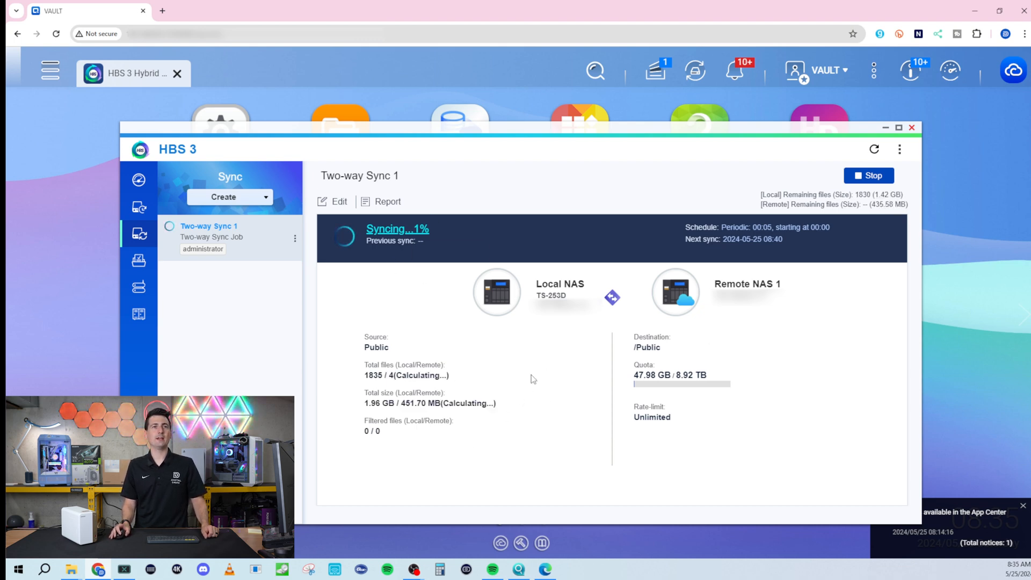
pyautogui.moveTo(442, 240)
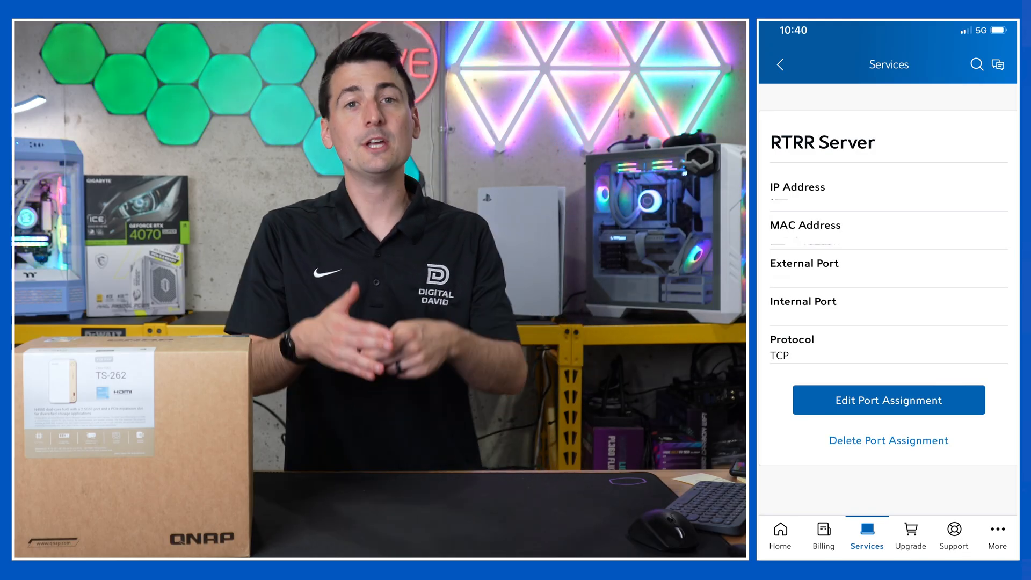
# Step: View Remote NAS 1 connected in Storage Spaces, using 5.11 TB of 8.92 TB
pyautogui.click(780, 64)
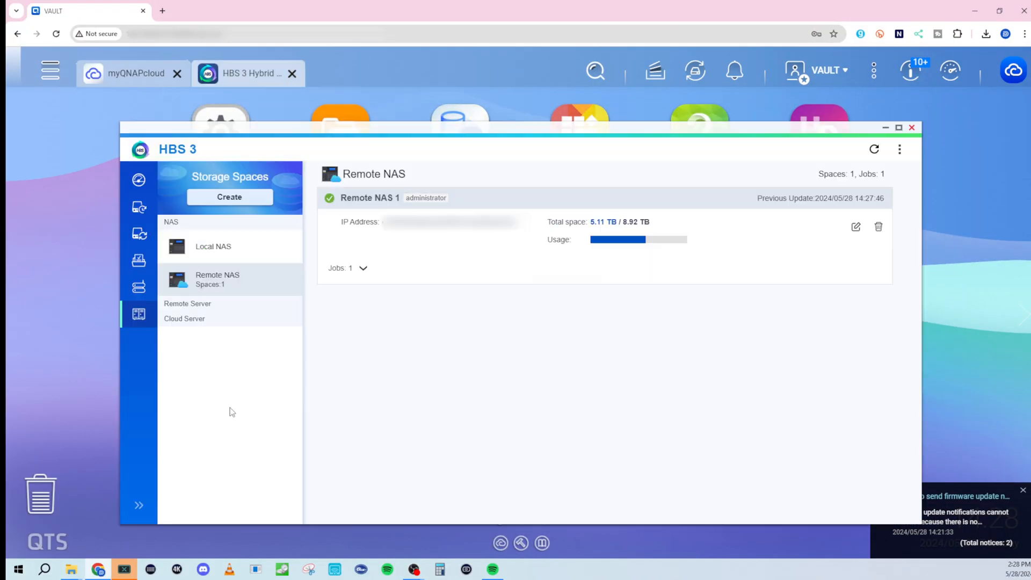
pyautogui.moveTo(139, 234)
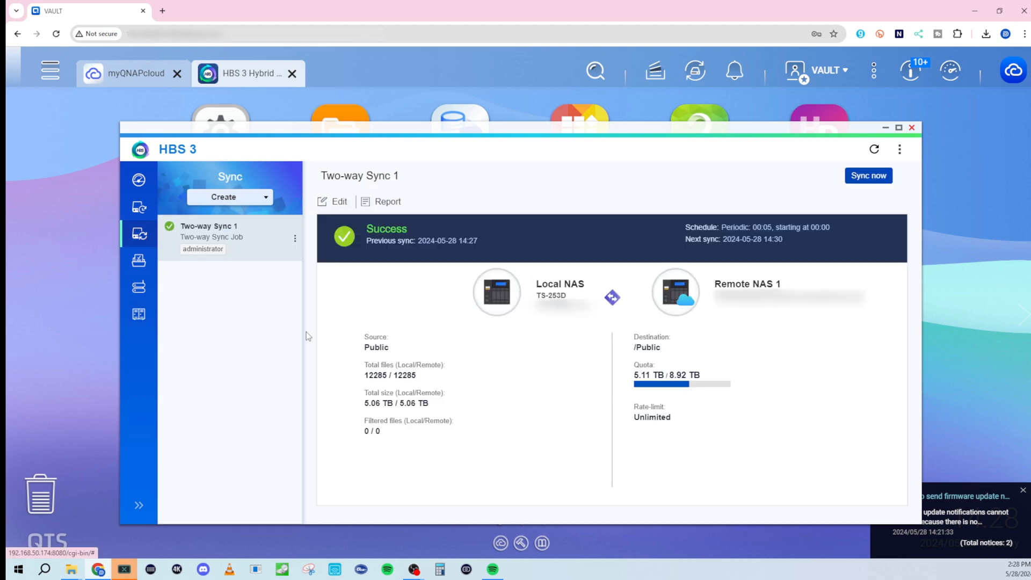
pyautogui.moveTo(283, 238)
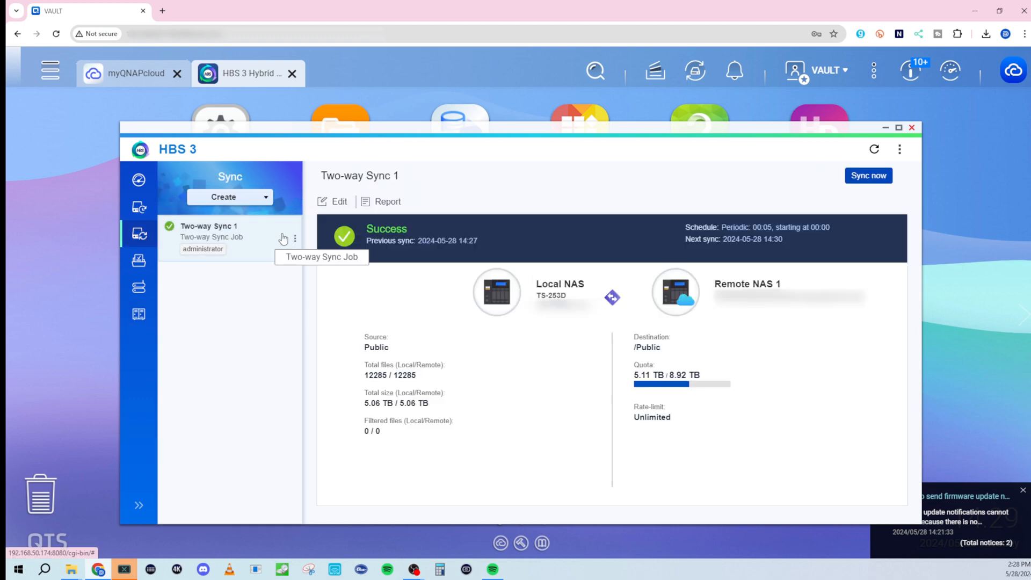
pyautogui.click(338, 201)
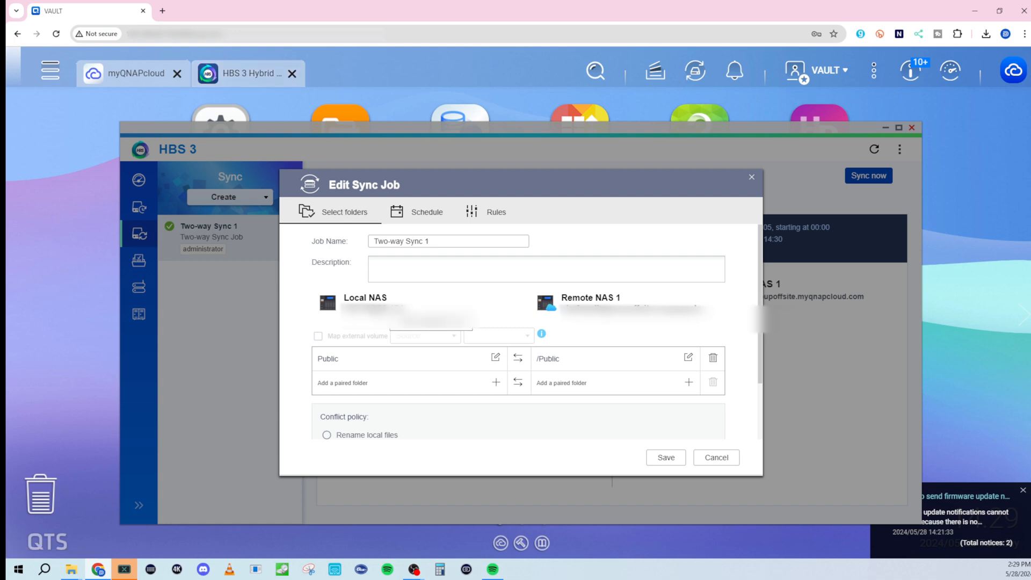
pyautogui.moveTo(594, 348)
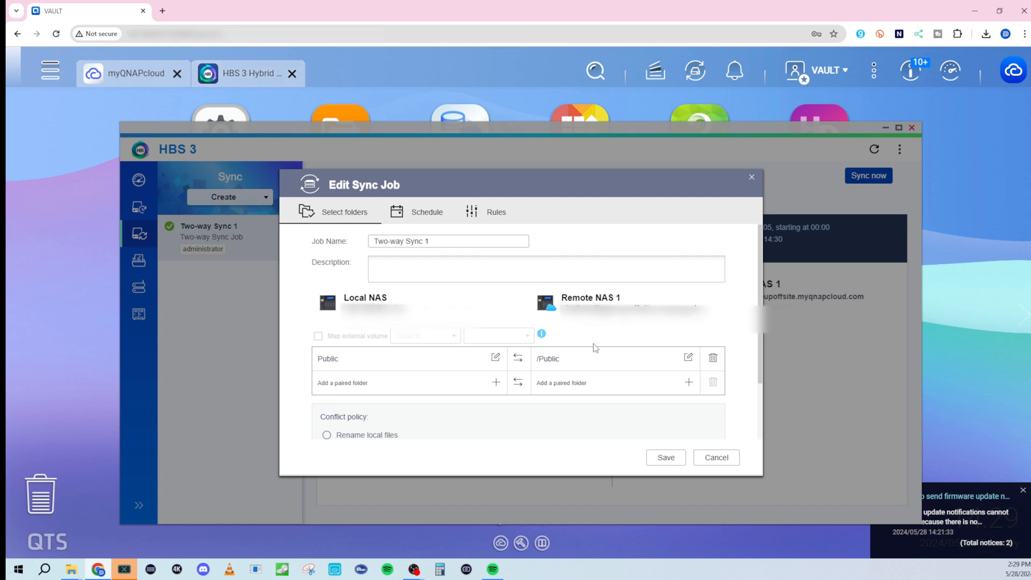
pyautogui.moveTo(568, 349)
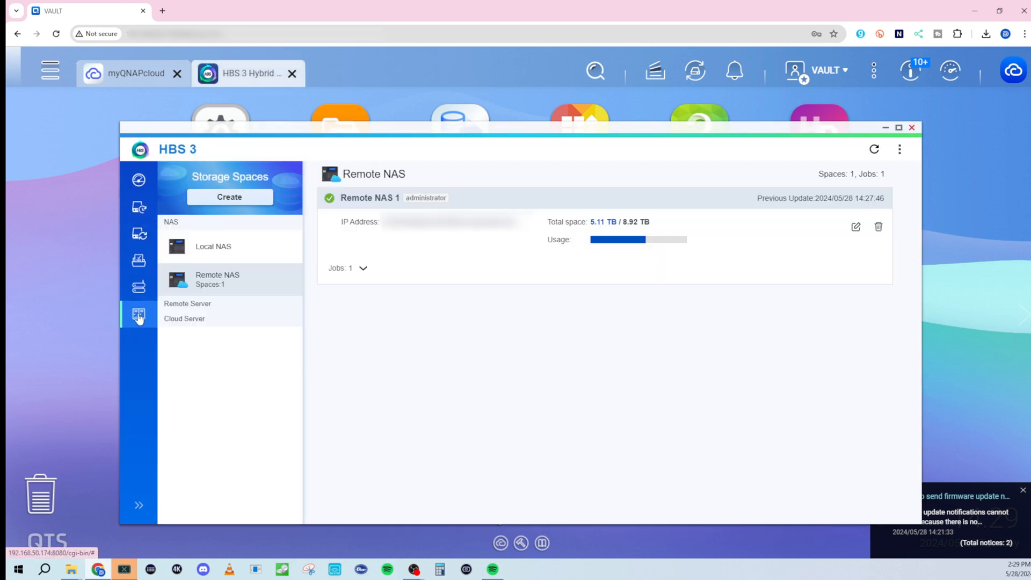
pyautogui.moveTo(213, 287)
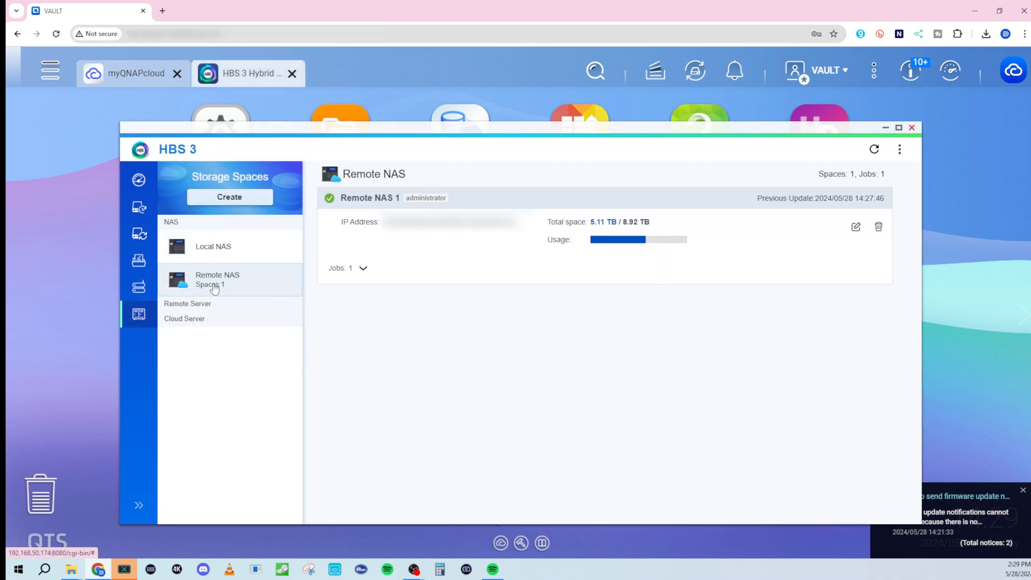
pyautogui.click(856, 226)
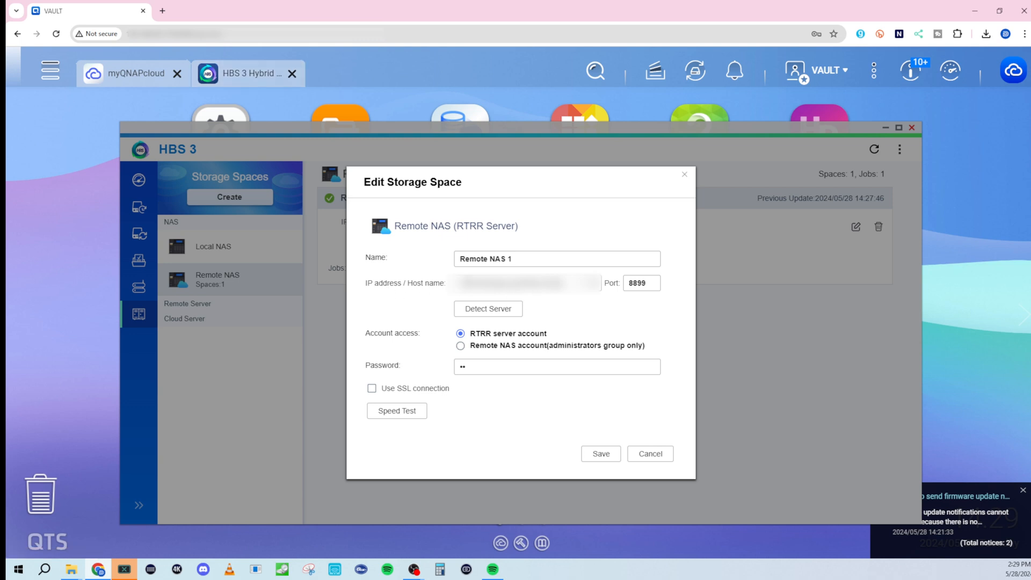
pyautogui.moveTo(676, 281)
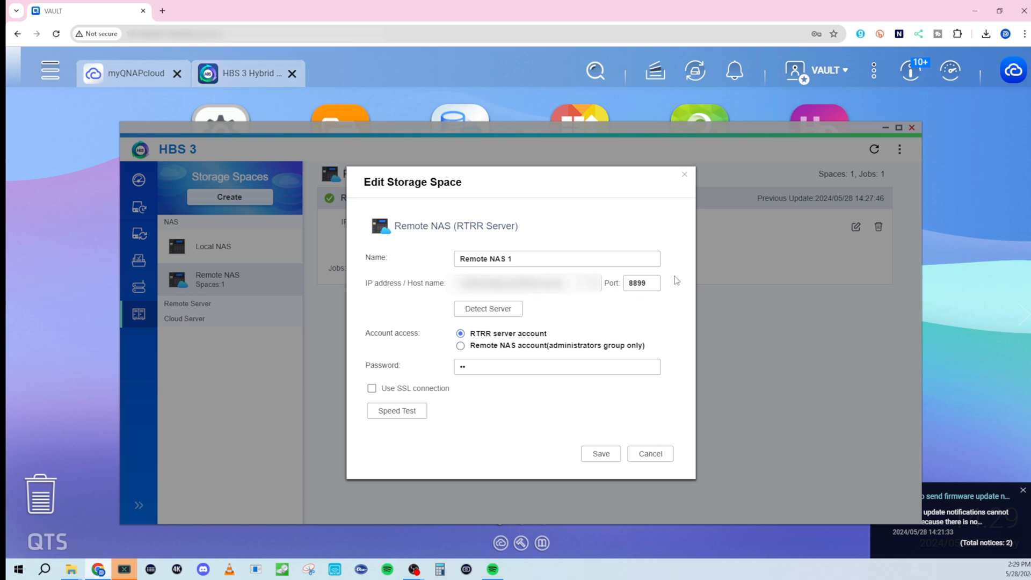
pyautogui.moveTo(654, 308)
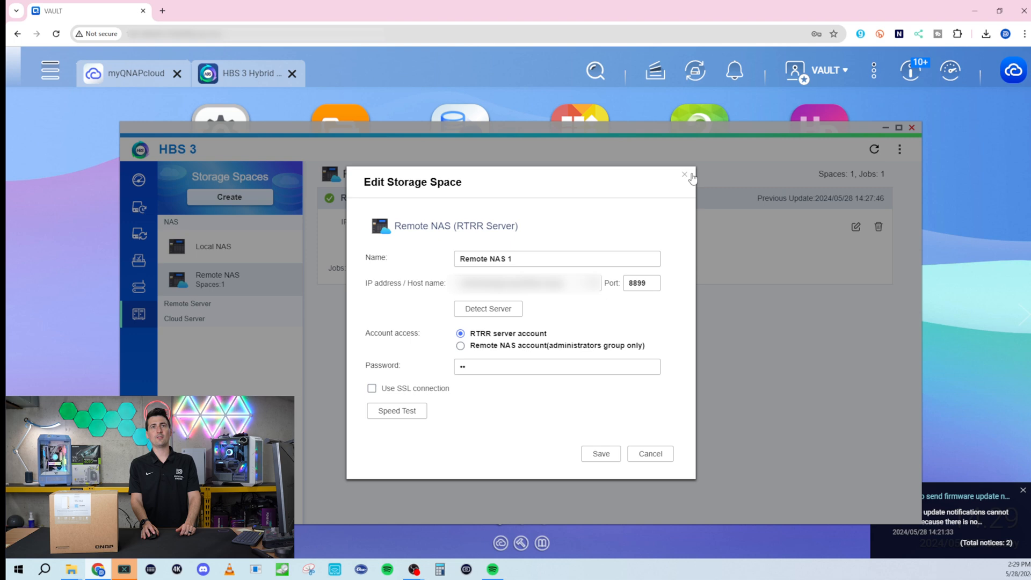
pyautogui.click(685, 175)
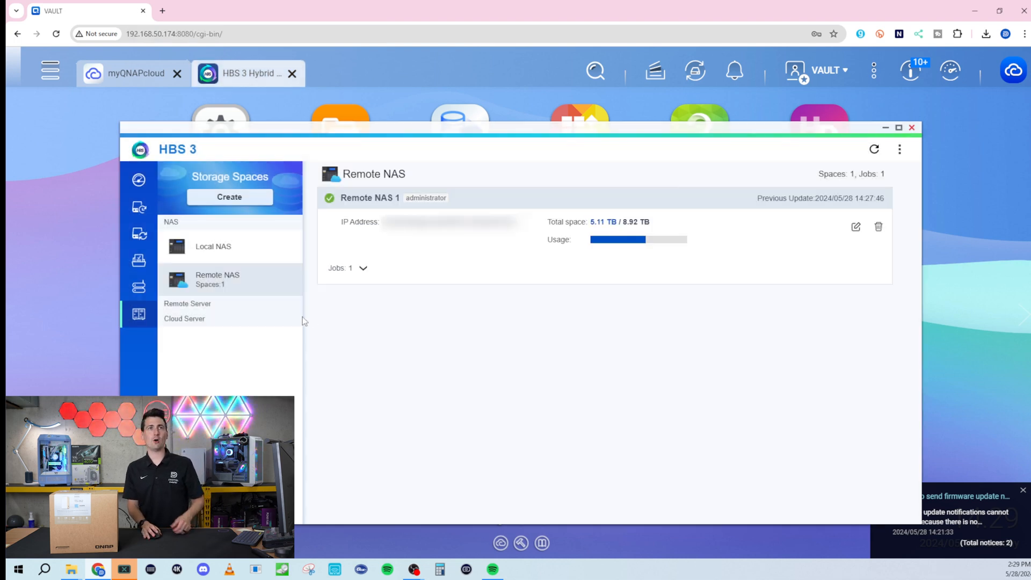
# Step: Review the enabled, successfully updated DDNS address in myQNAPcloud, then close it
pyautogui.click(884, 127)
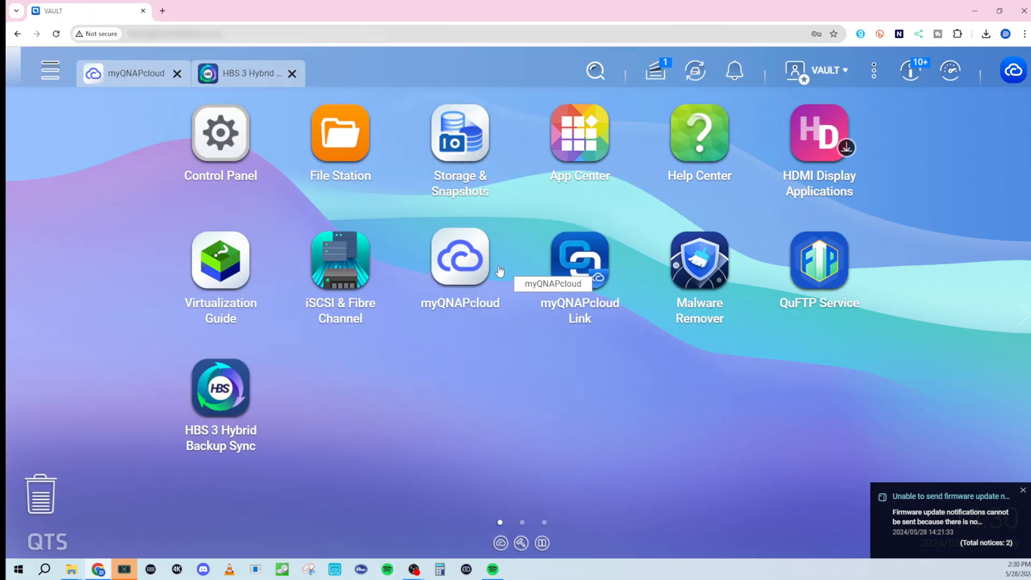
pyautogui.click(460, 257)
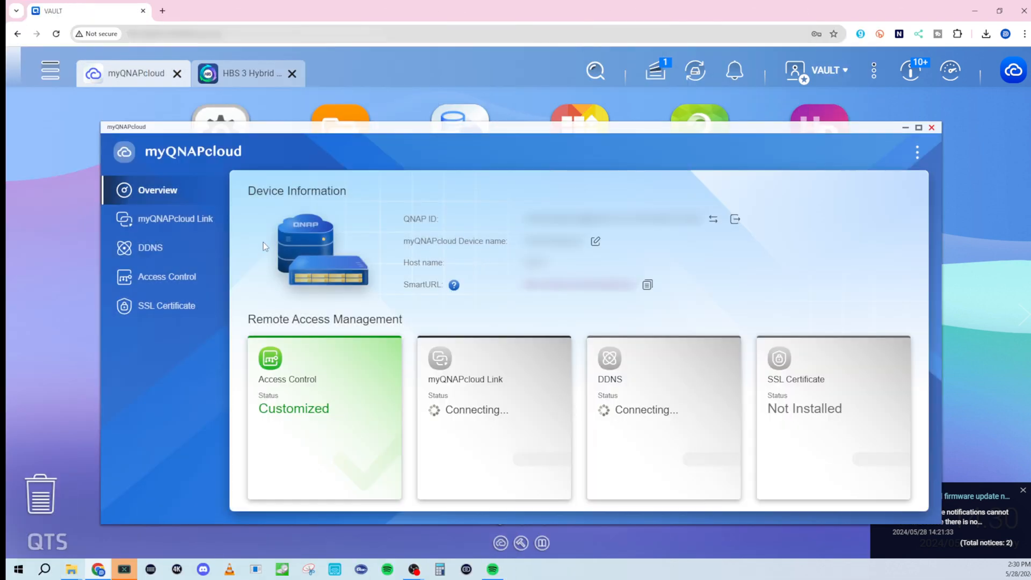
pyautogui.click(149, 248)
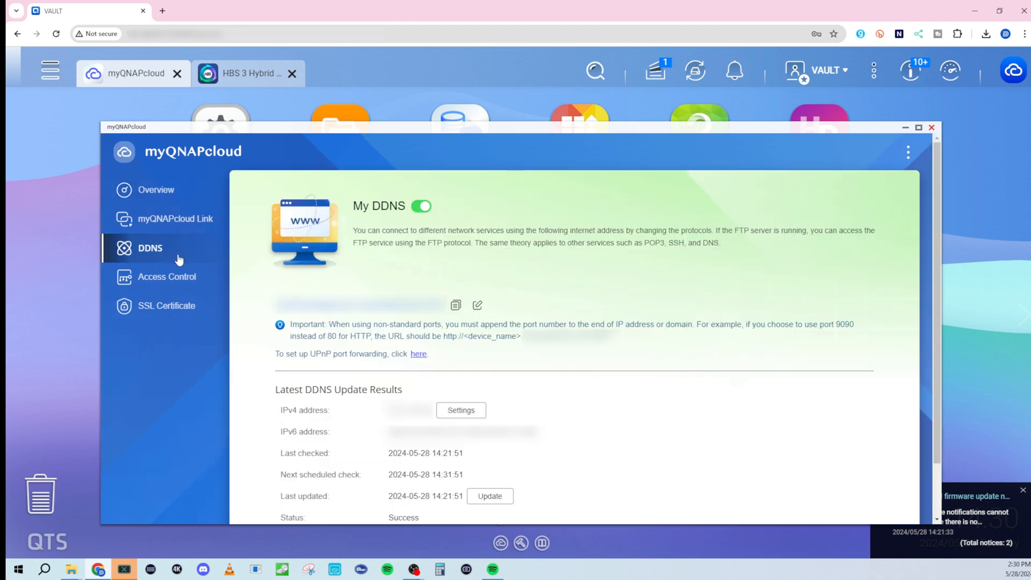
pyautogui.moveTo(420, 323)
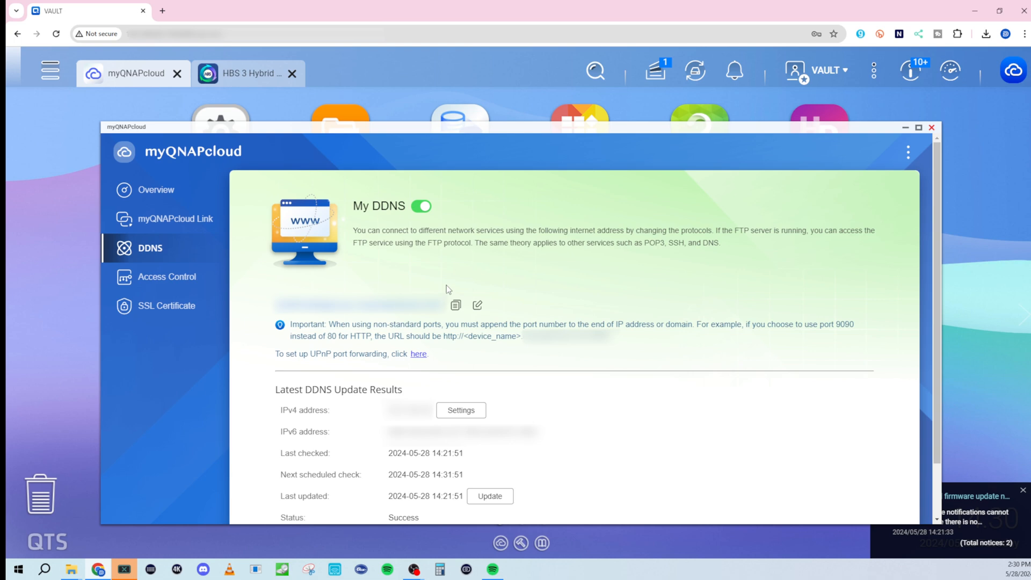
pyautogui.moveTo(585, 255)
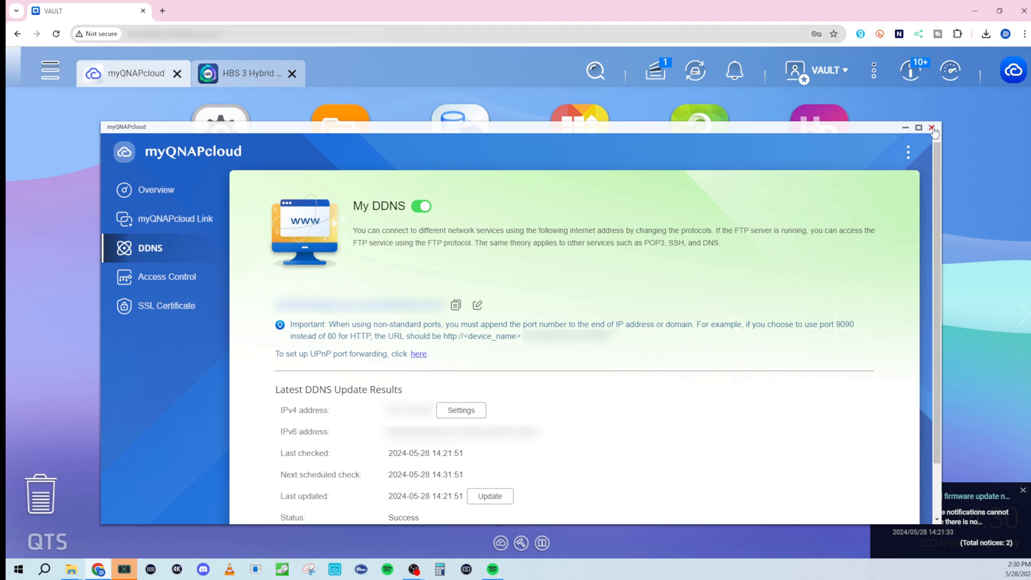
pyautogui.click(932, 128)
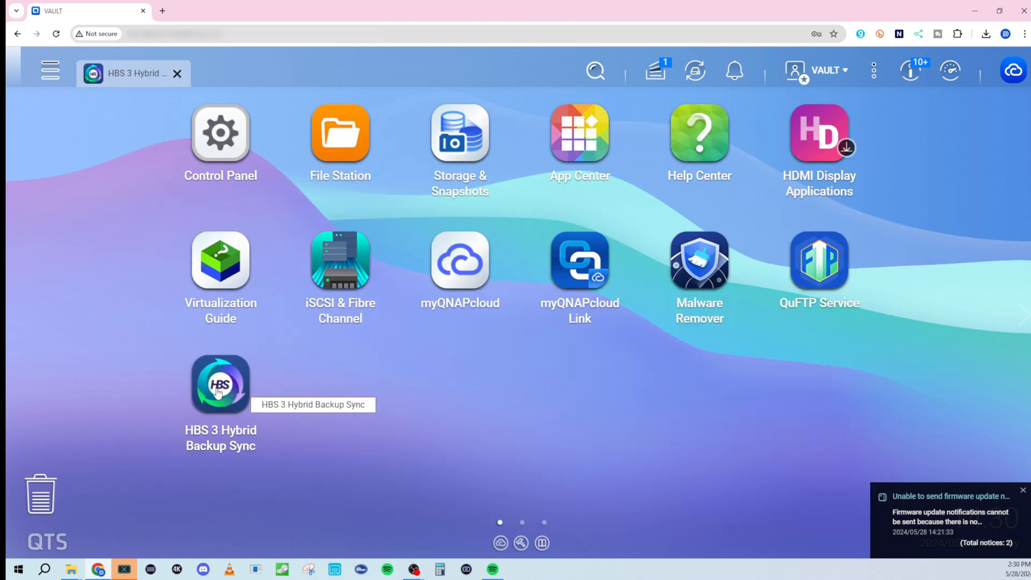
# Step: Relaunch HBS 3 and view Two-way Sync 1 syncing at 3%
pyautogui.click(220, 385)
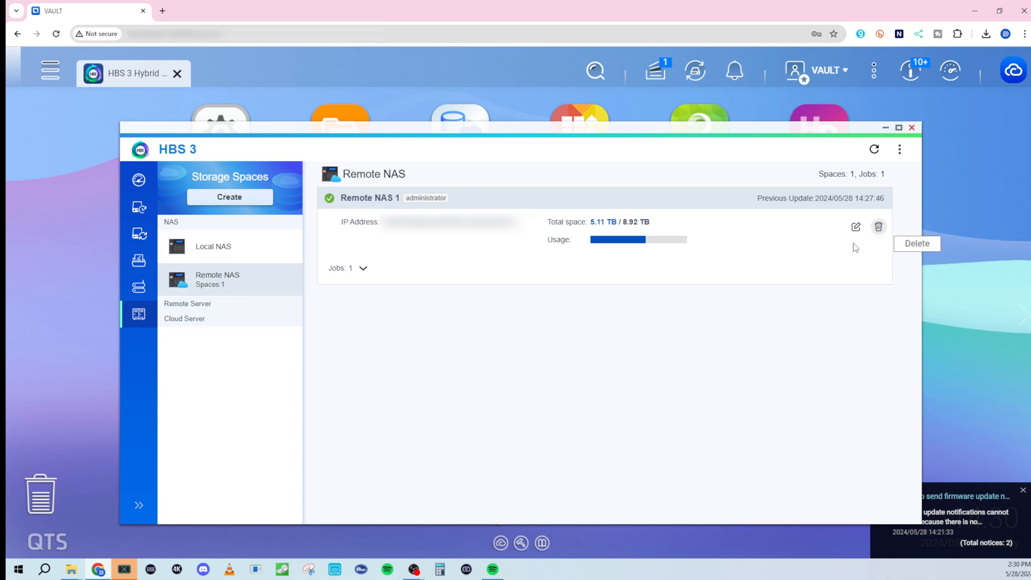
pyautogui.moveTo(139, 260)
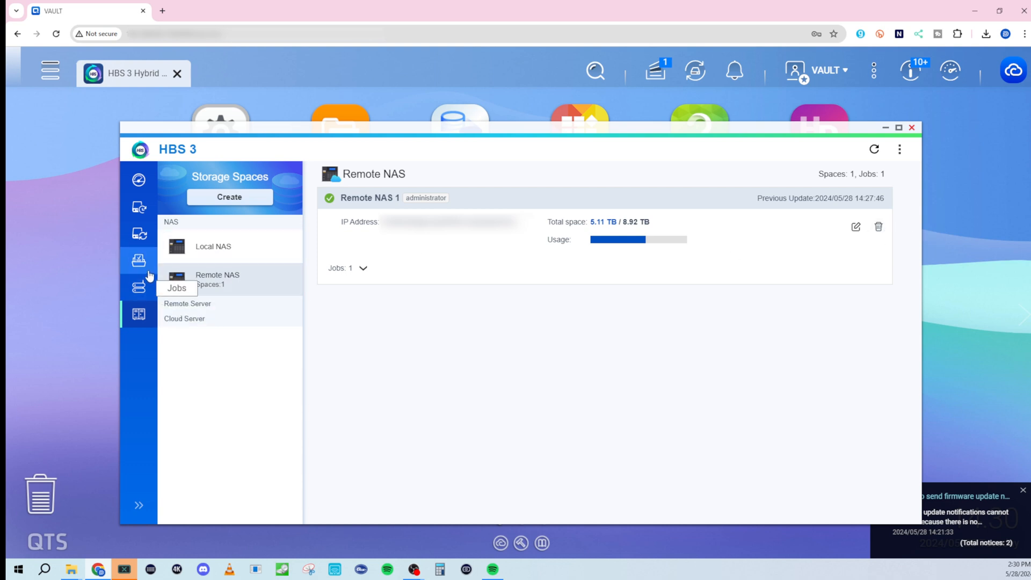
pyautogui.moveTo(126, 255)
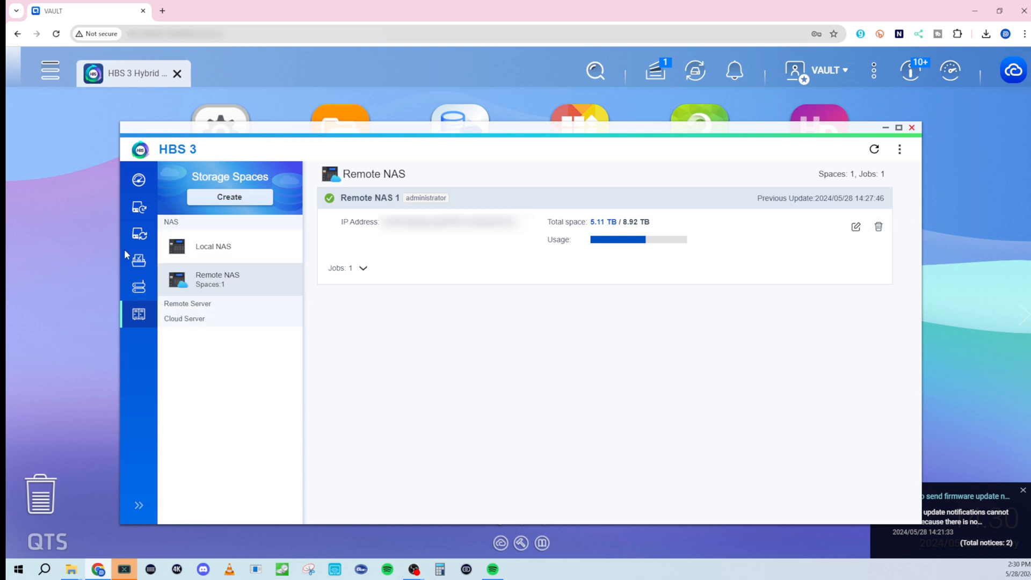
pyautogui.moveTo(226, 238)
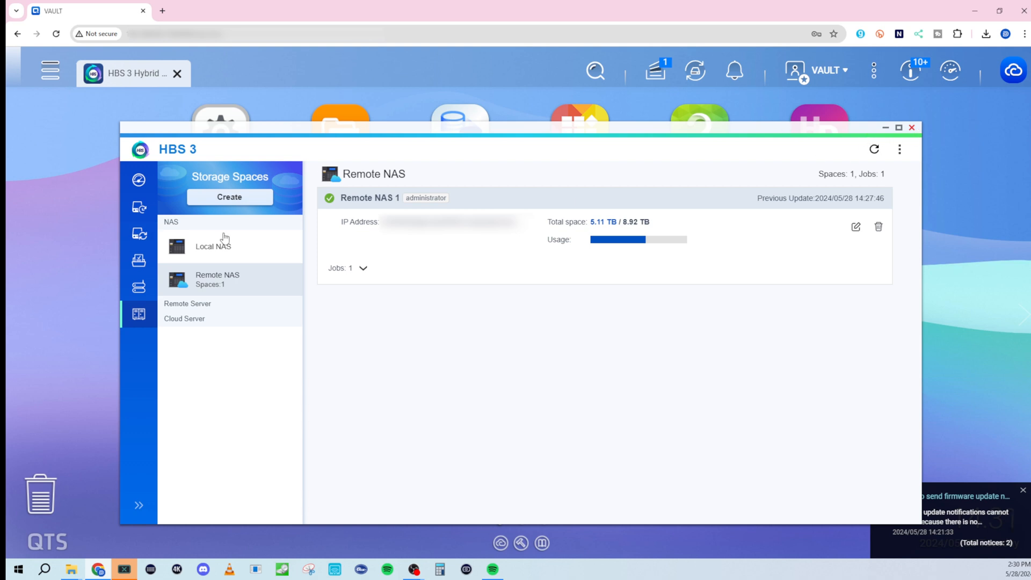
pyautogui.click(139, 234)
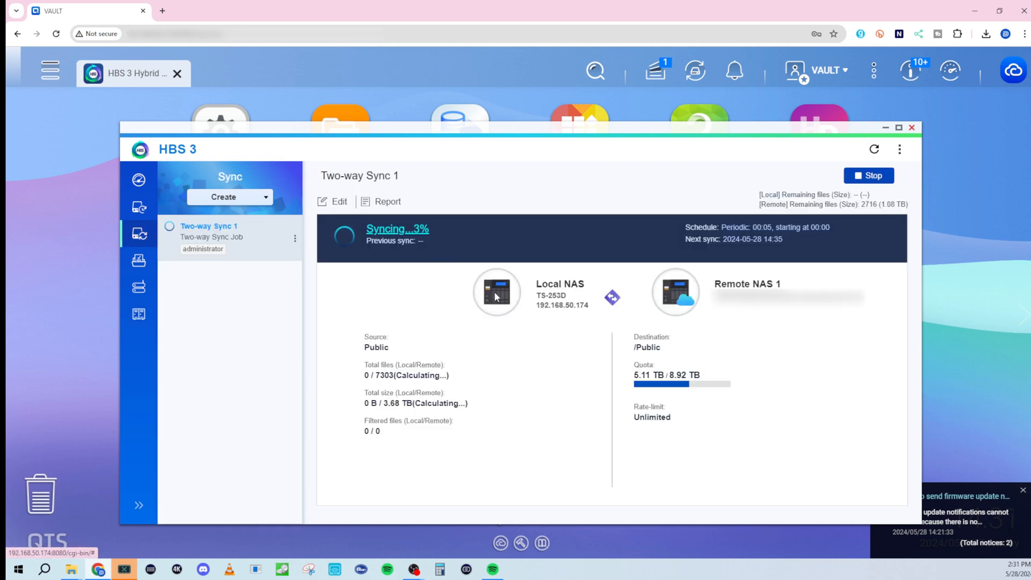
pyautogui.moveTo(563, 391)
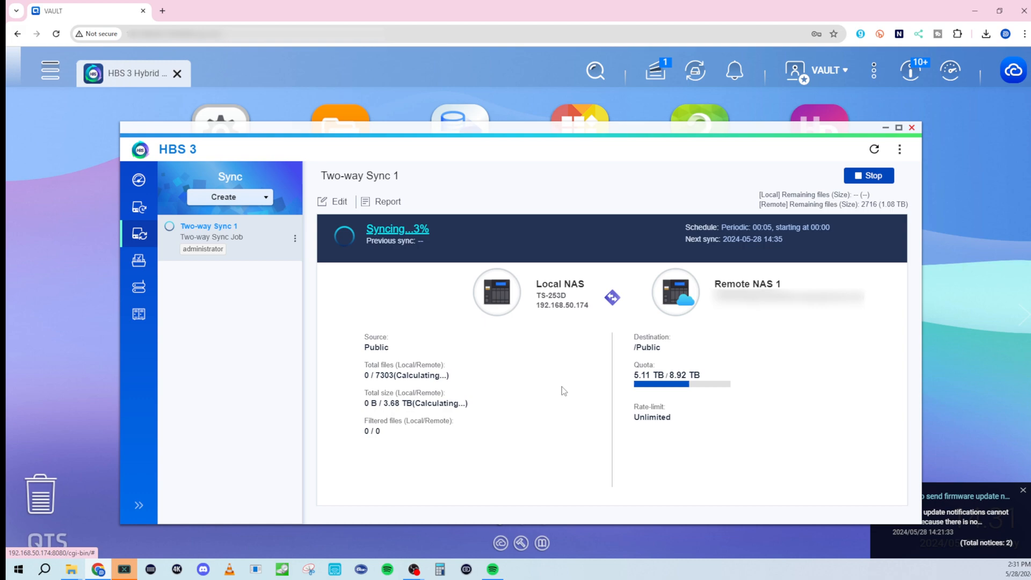
pyautogui.moveTo(484, 466)
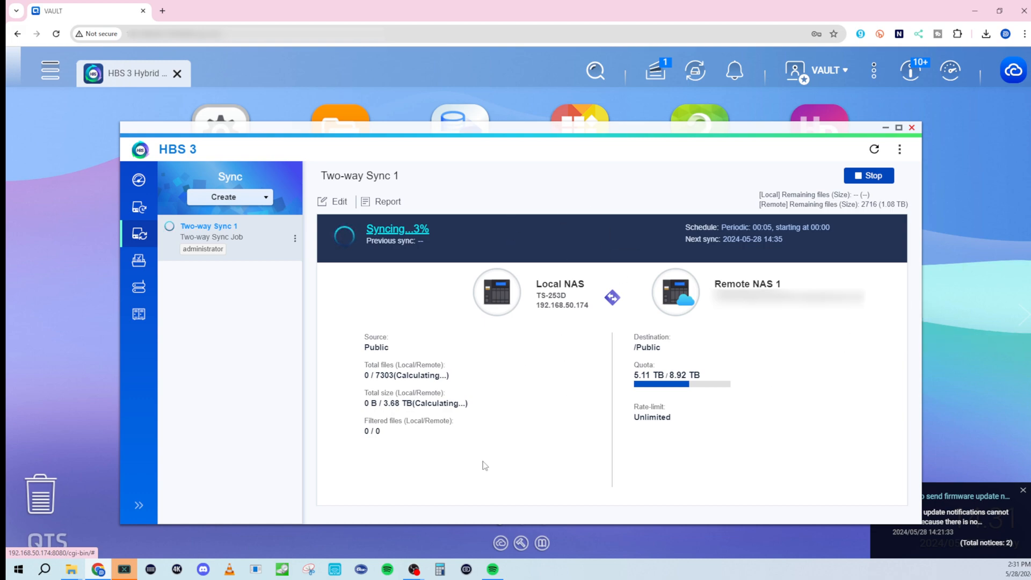